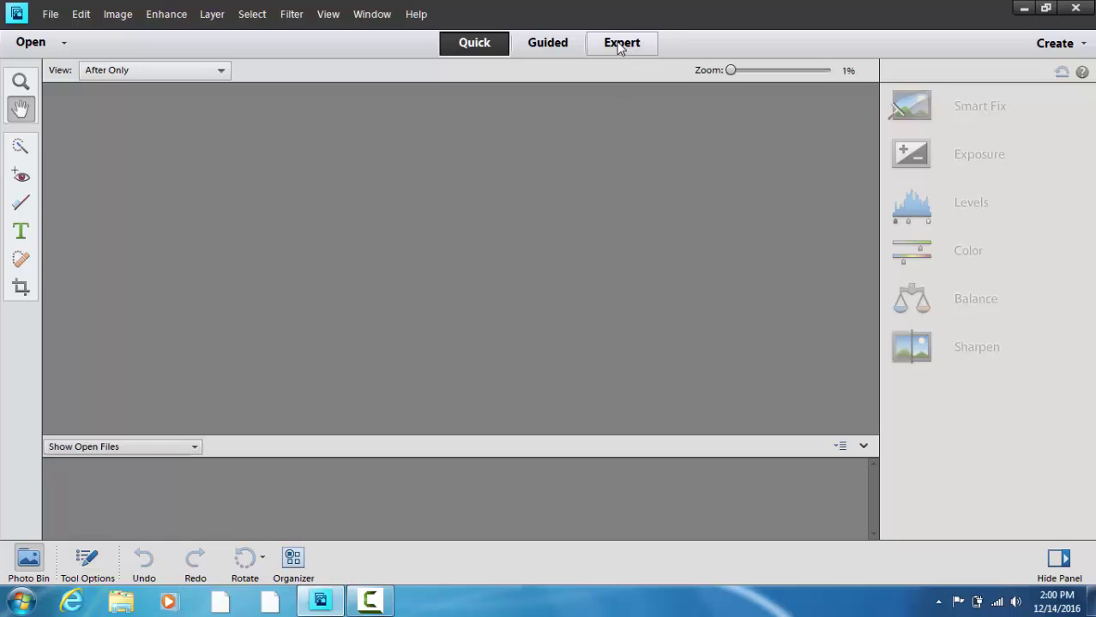
Switch Photoshop Elements from Quick mode to the Expert workspace
click(621, 41)
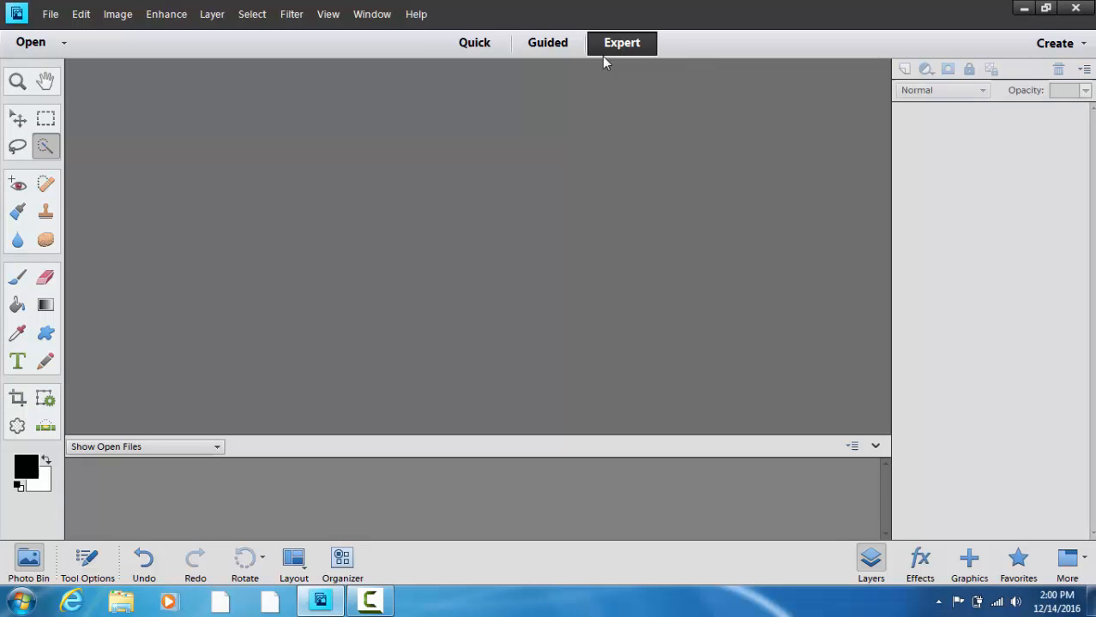
mouse_move(120, 499)
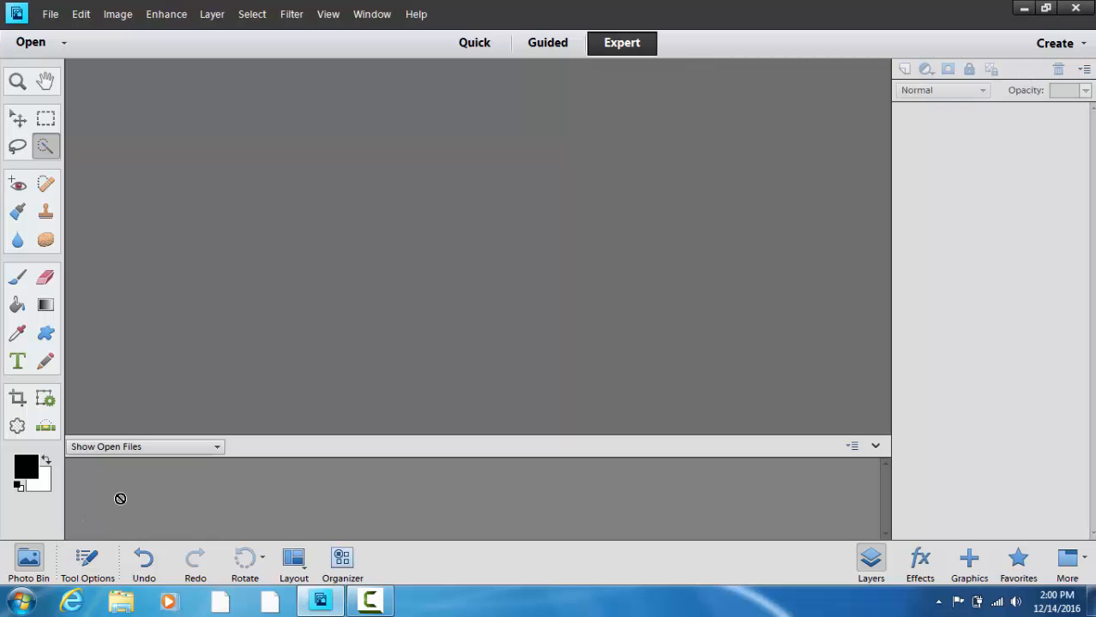
mouse_move(128, 593)
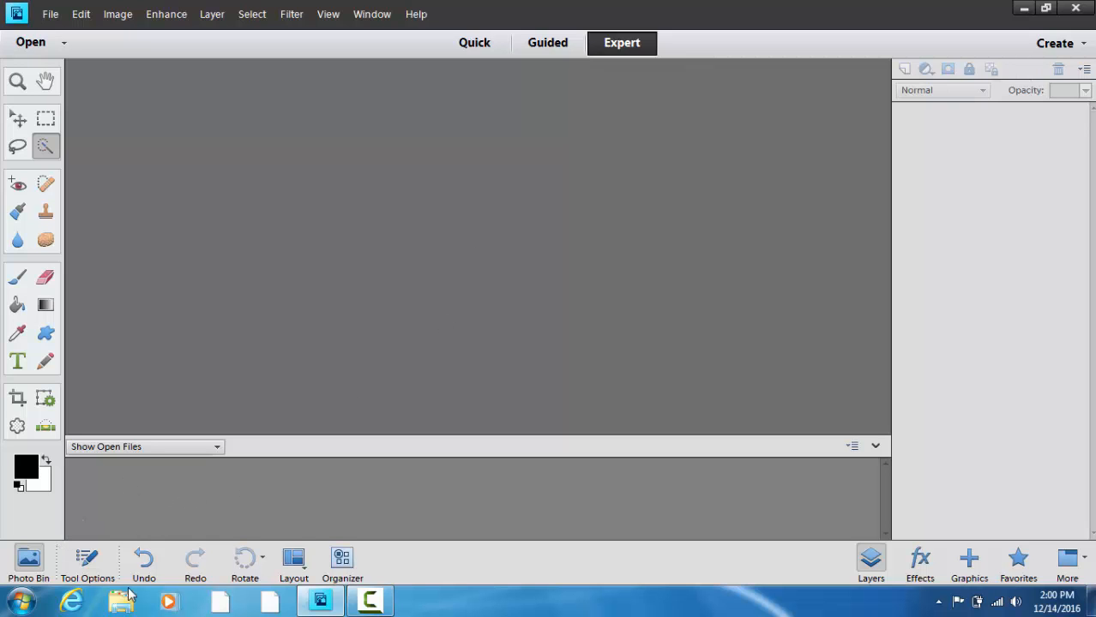
Bring the stick-man image and Claire_Head photo from the 00 Camtasia folder into the editor
click(120, 600)
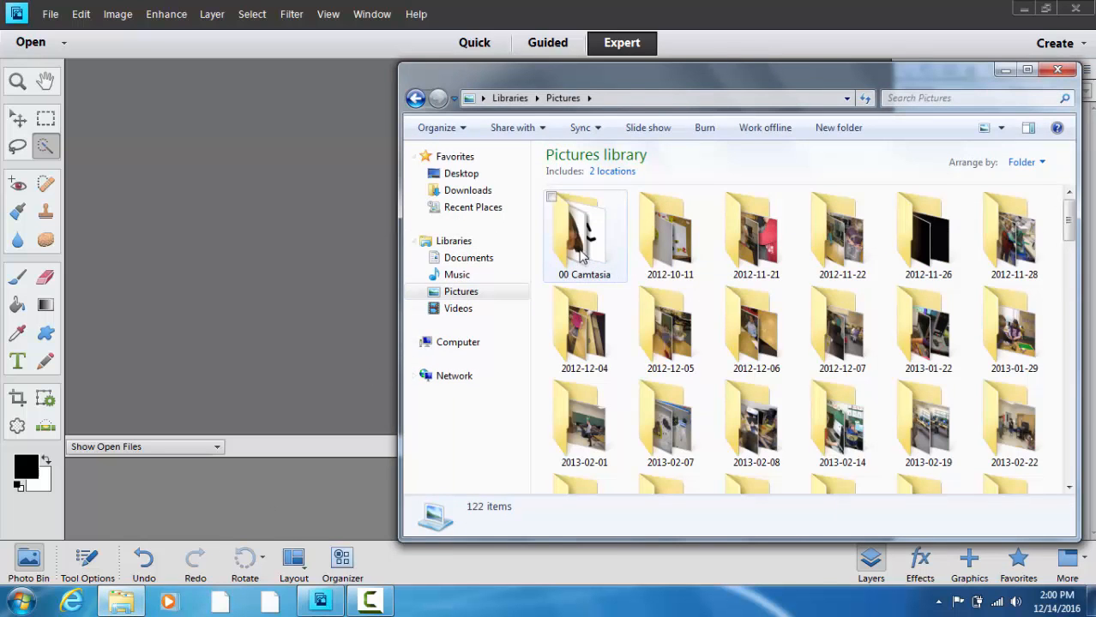
double_click(583, 230)
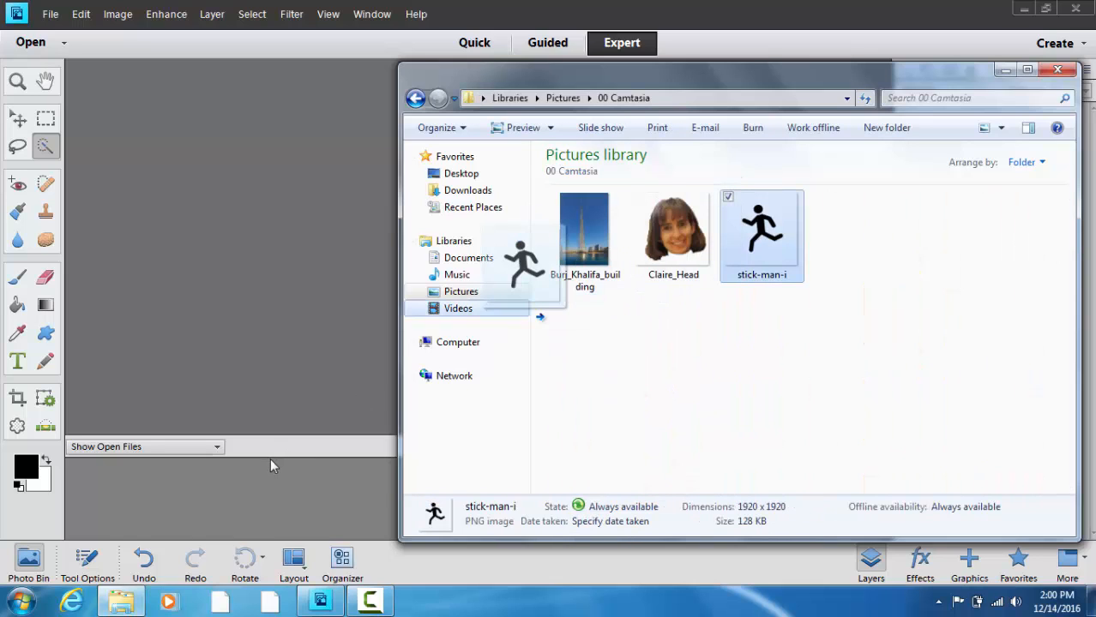
click(1057, 68)
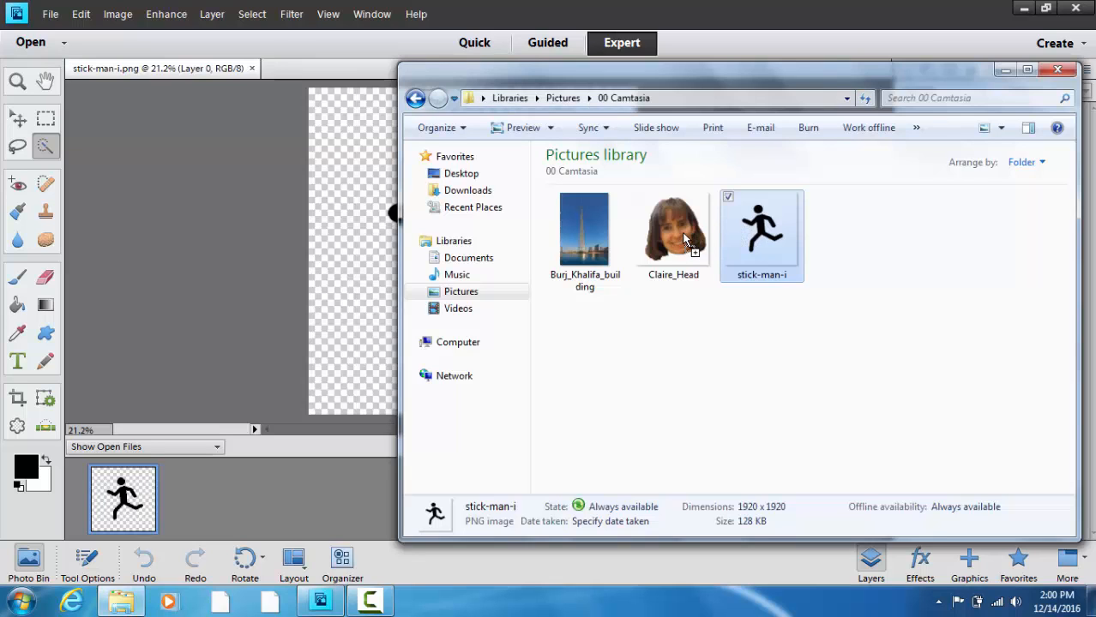
click(672, 230)
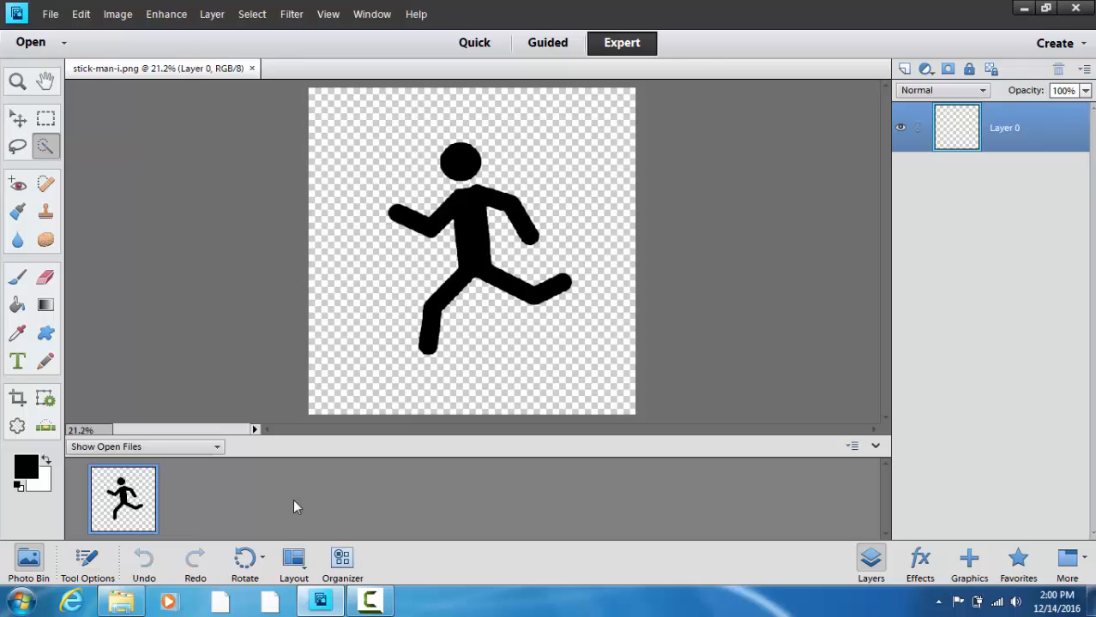
mouse_move(300, 505)
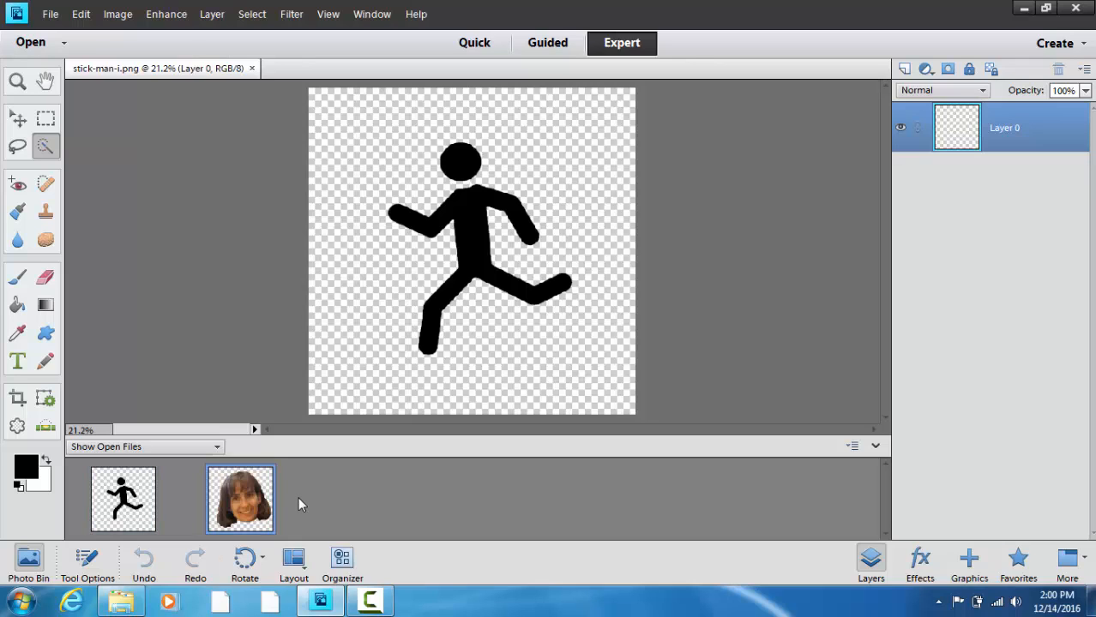
click(240, 499)
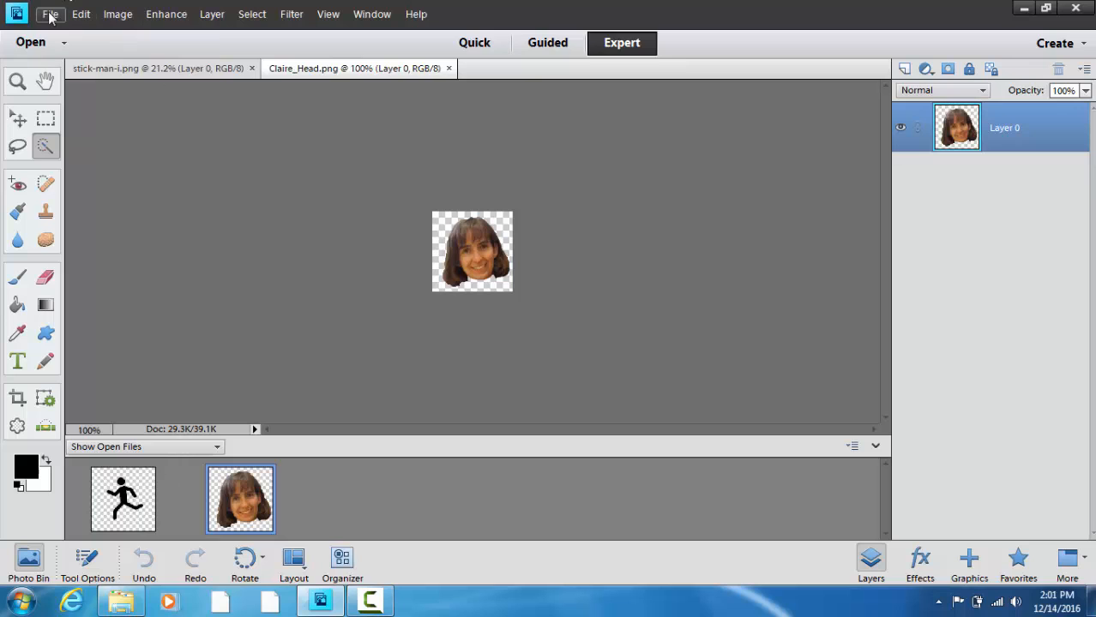
Start a new blank file named Stick Person and review the preset sizes
click(49, 14)
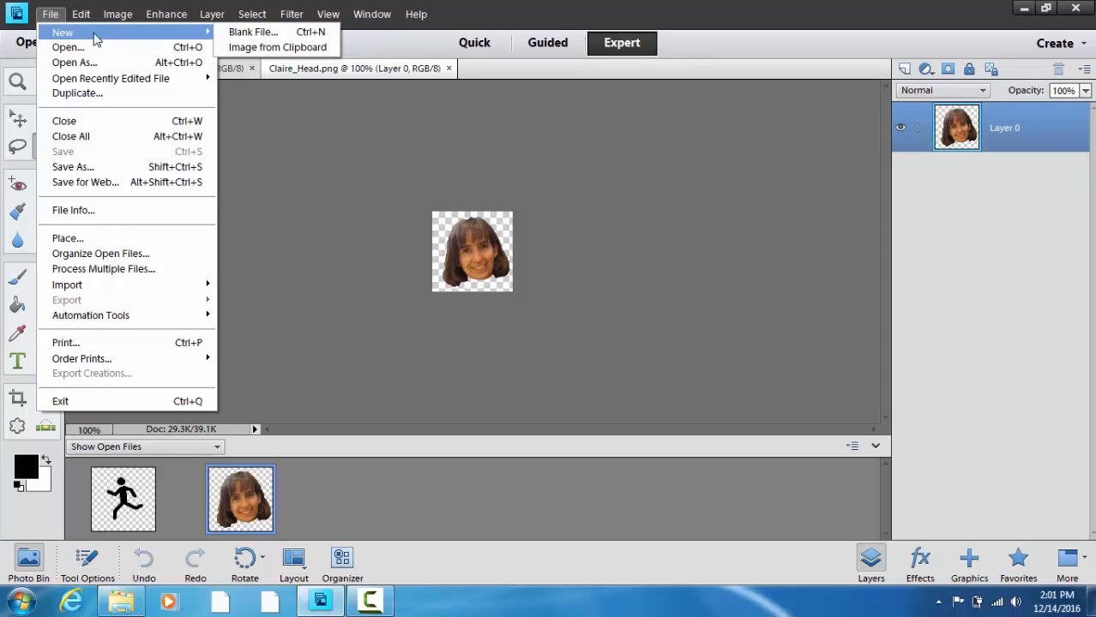
click(252, 30)
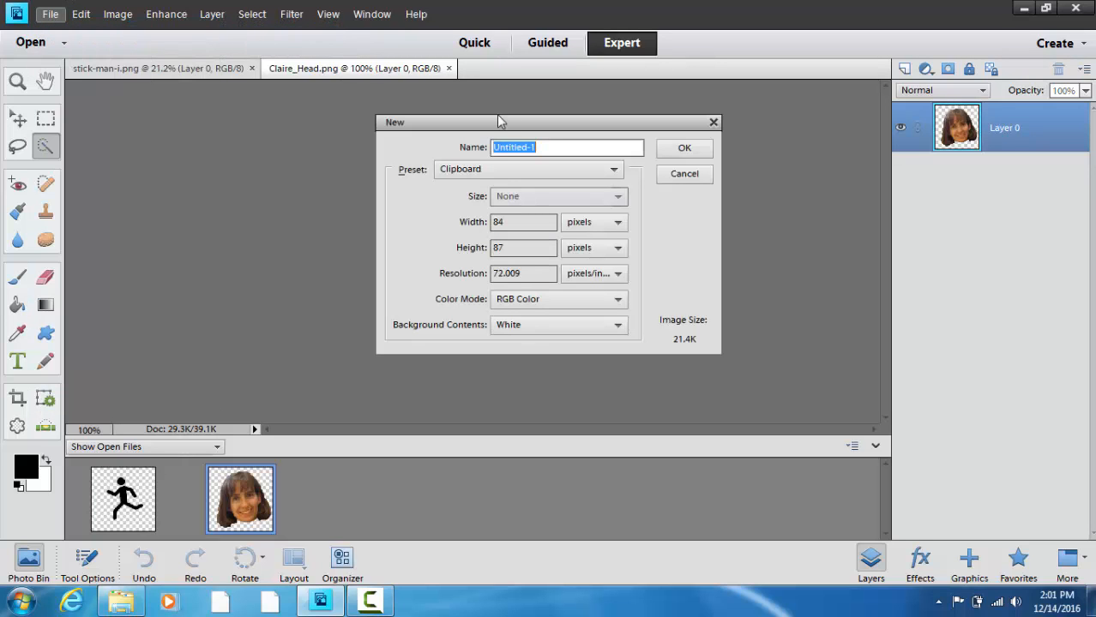
mouse_move(528, 170)
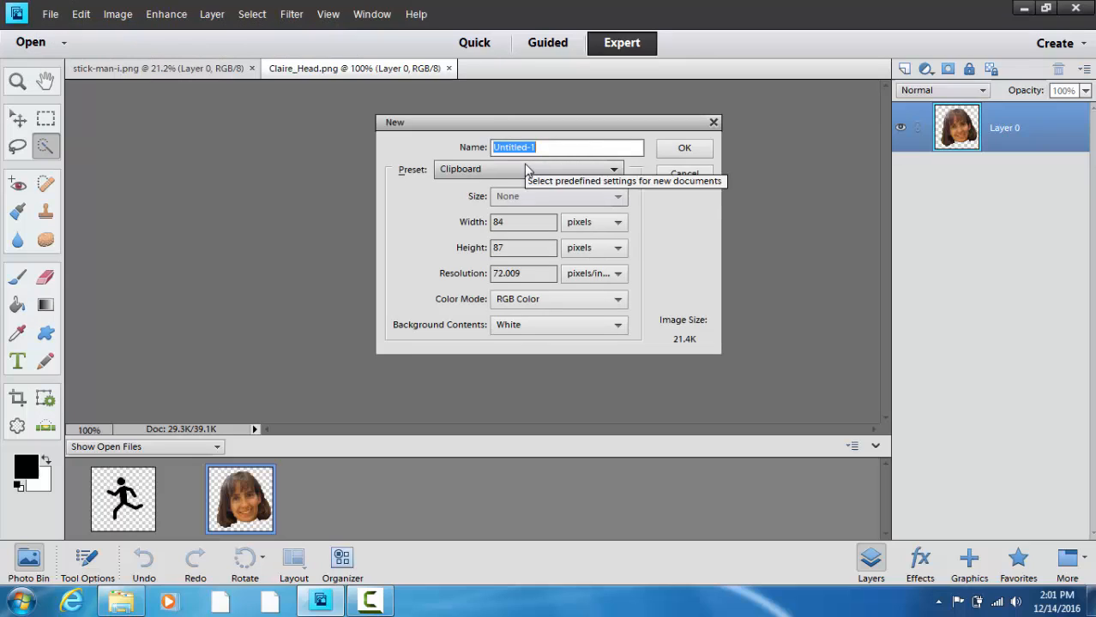
text(Stick P)
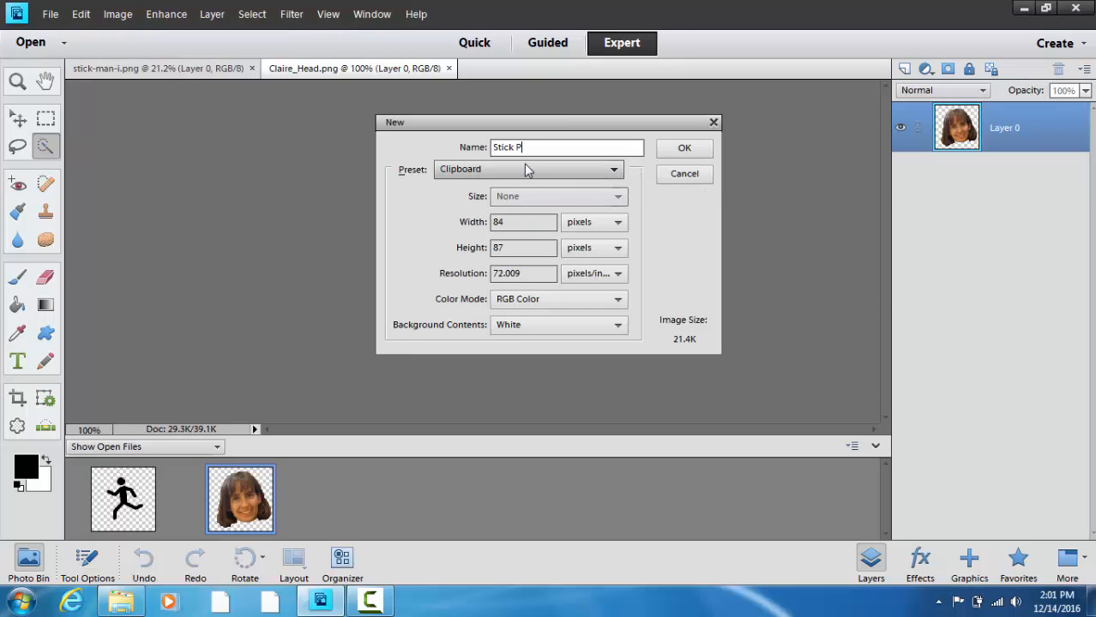
text(erson)
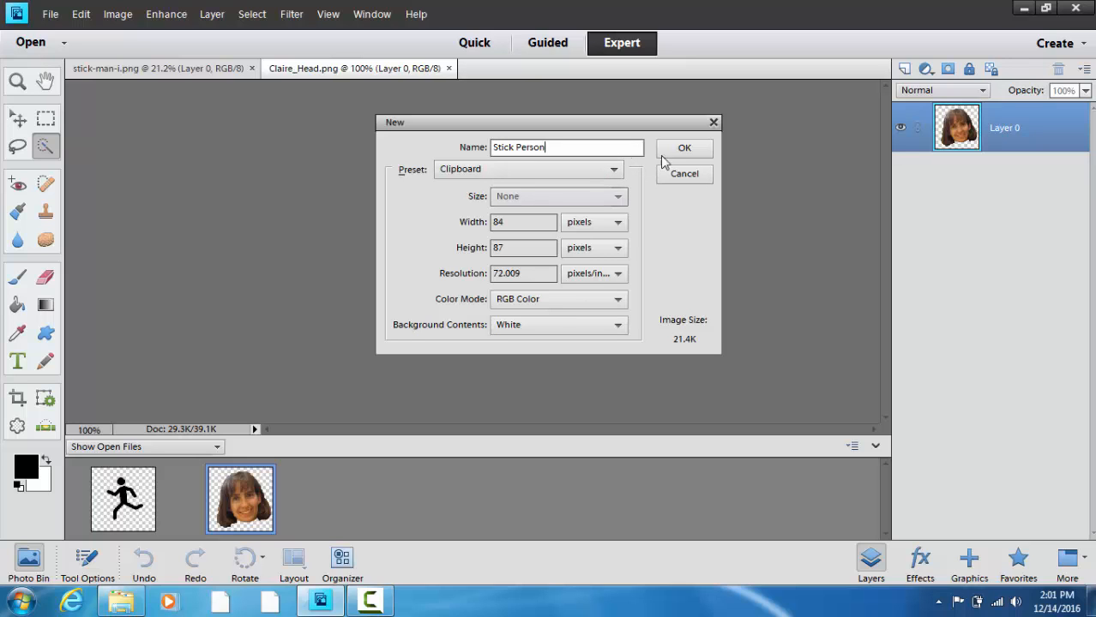
click(614, 169)
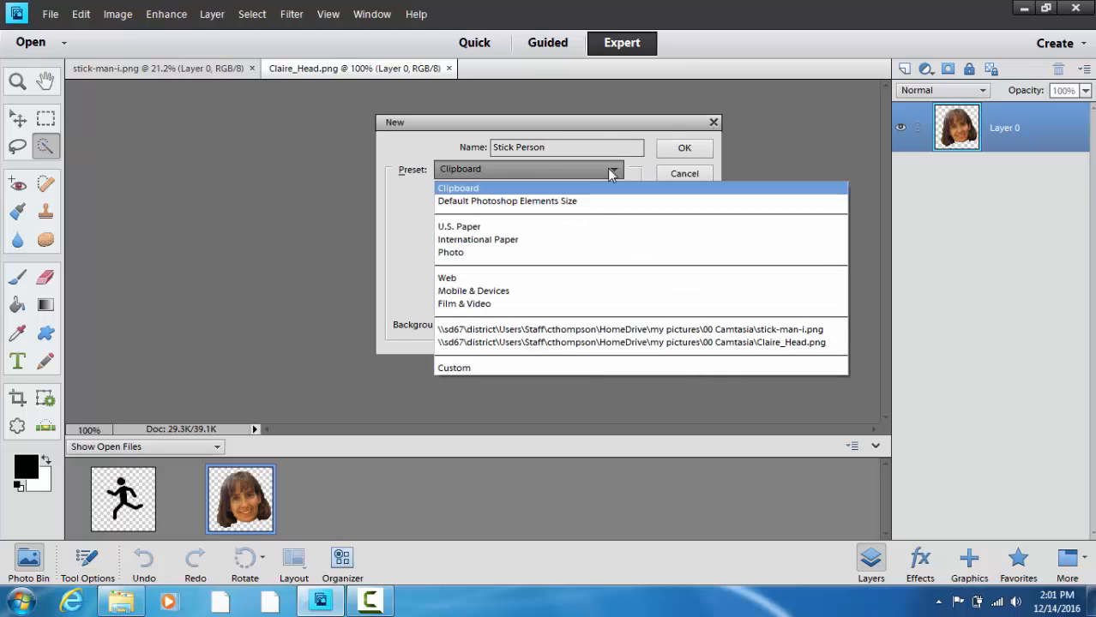
mouse_move(500, 227)
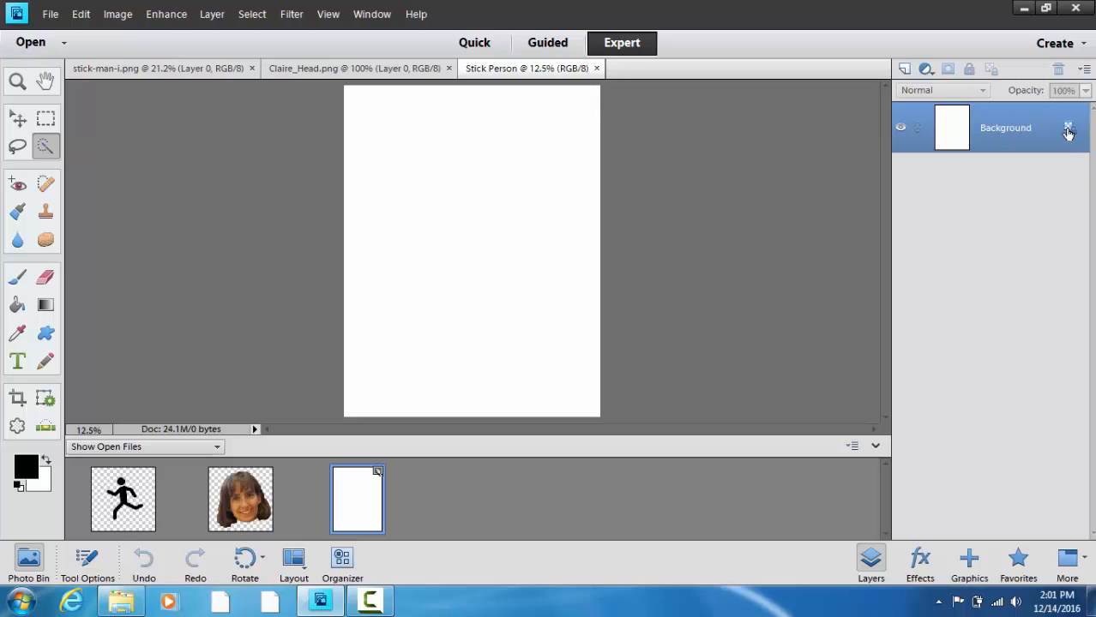
mouse_move(1069, 128)
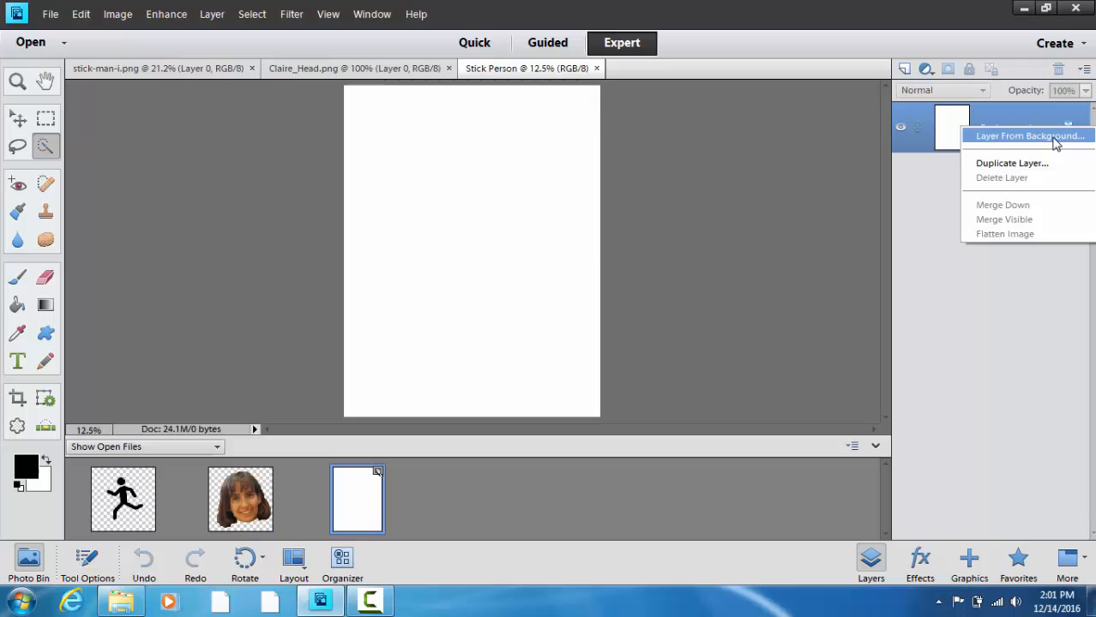
Convert the background to an editable Layer 0 and return to the open files in the Photo Bin
click(1028, 135)
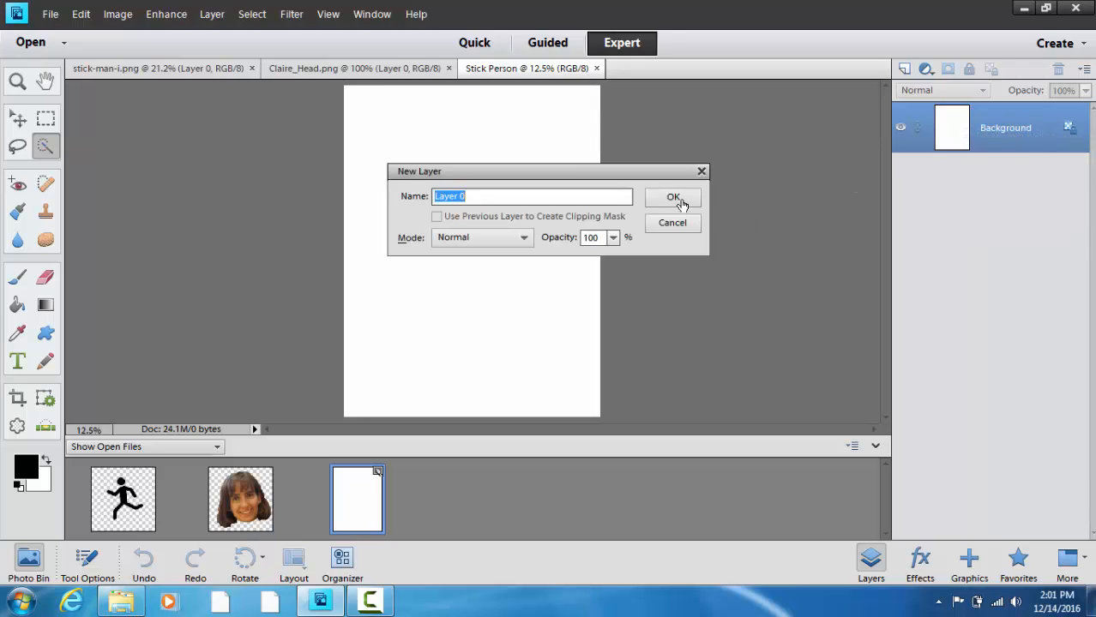
click(674, 197)
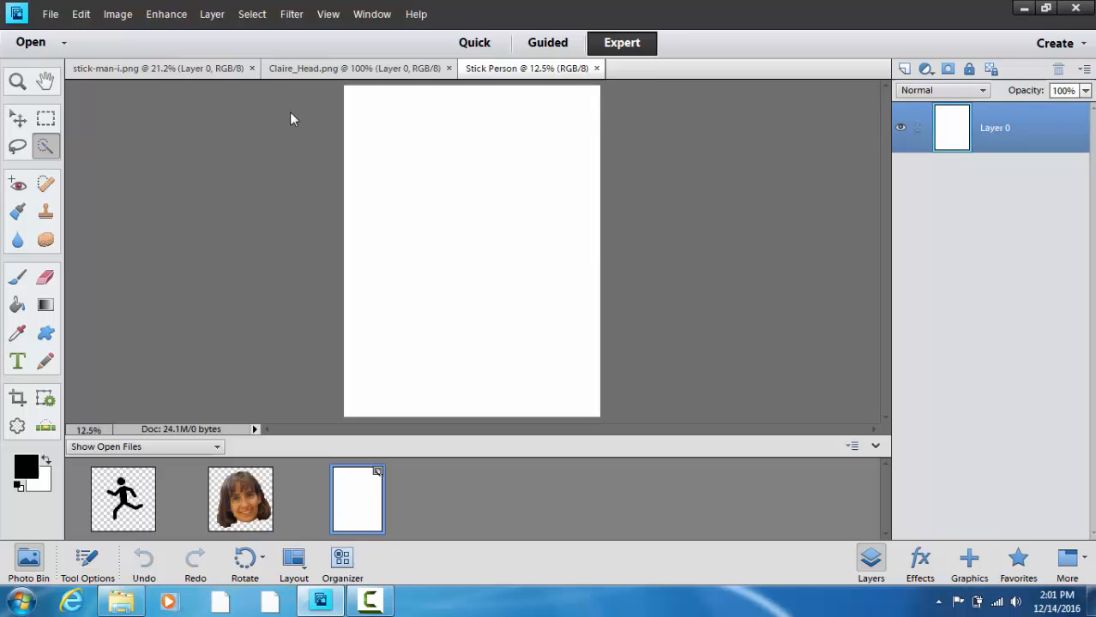
click(47, 118)
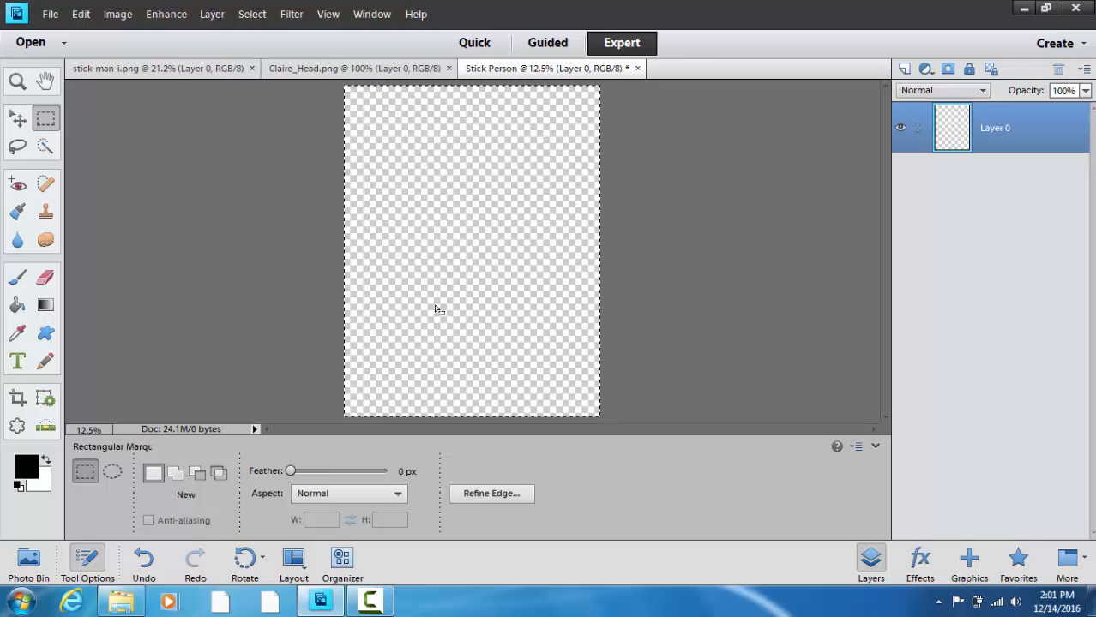
click(28, 562)
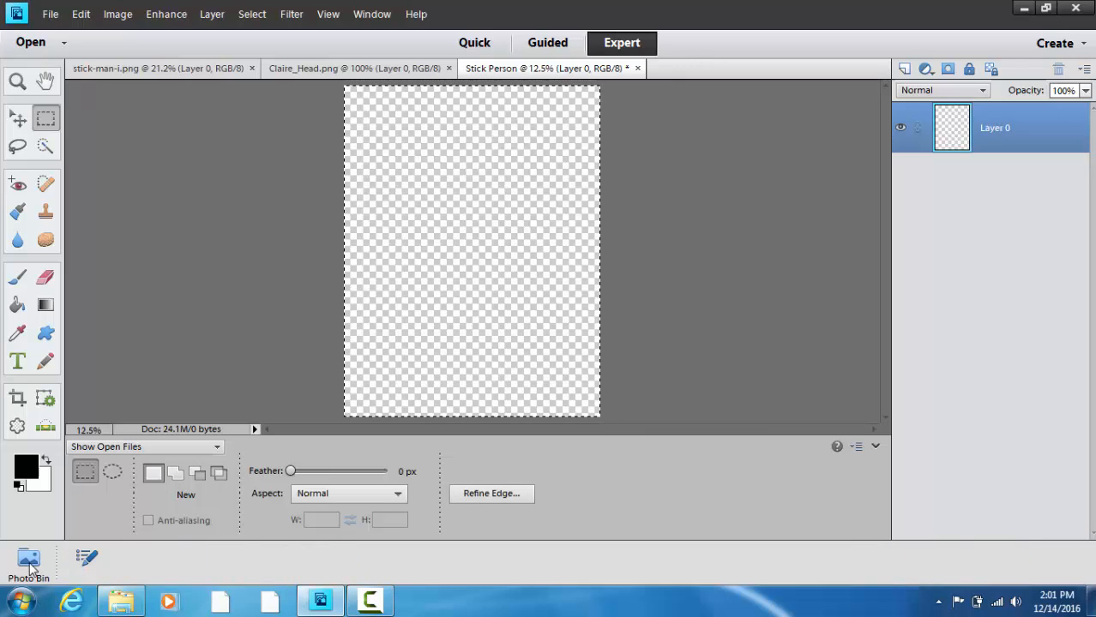
click(28, 565)
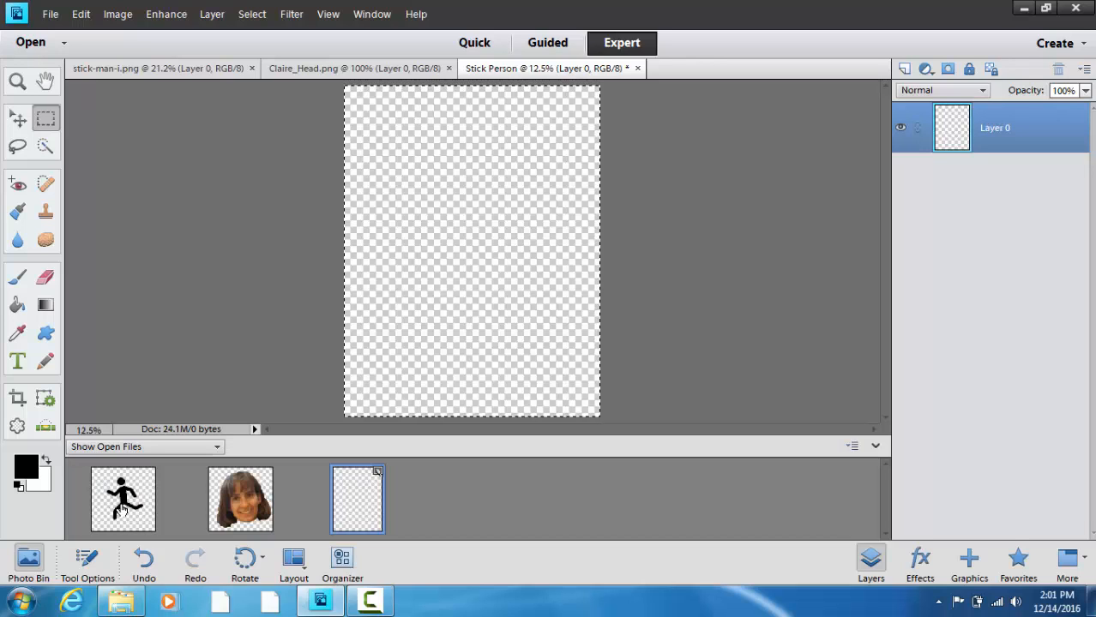
mouse_move(123, 500)
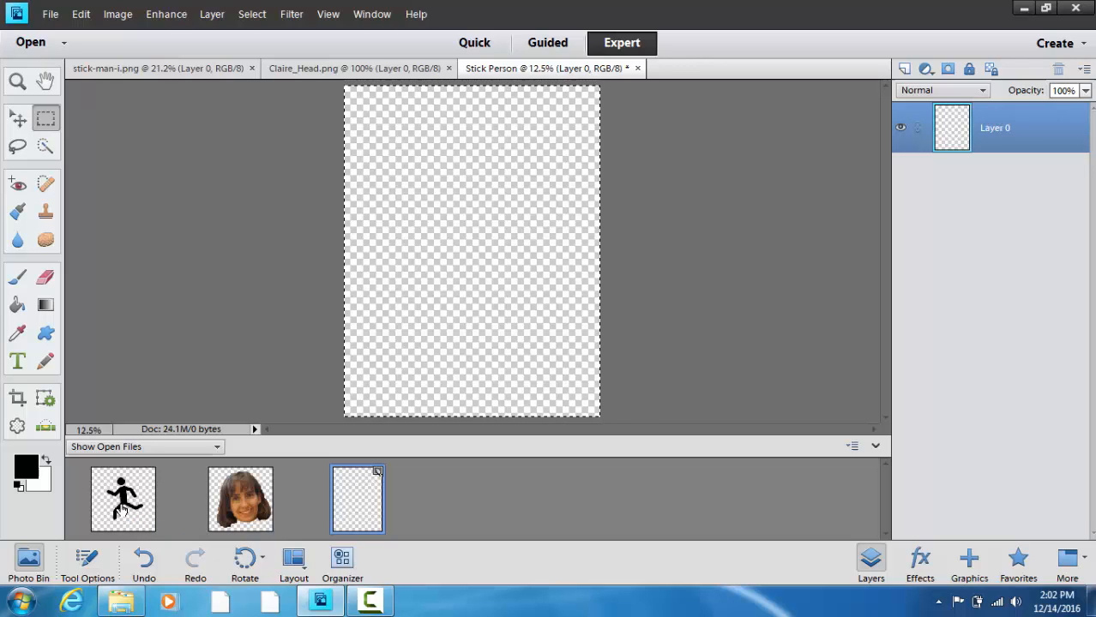
Select all of the stick-man image and copy it to the clipboard
click(253, 14)
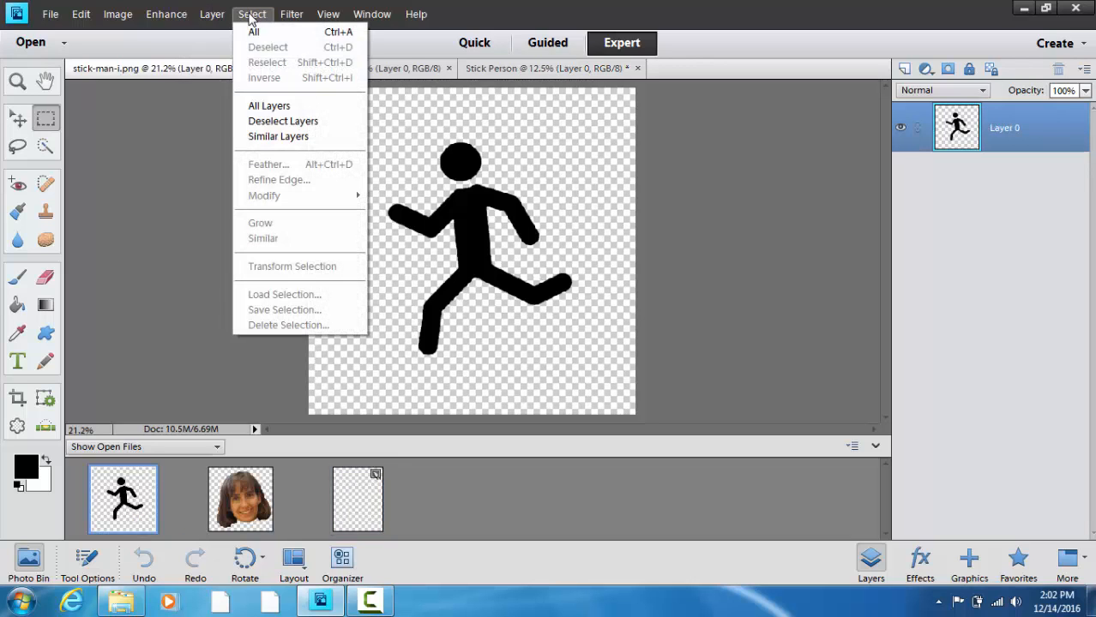
mouse_move(254, 31)
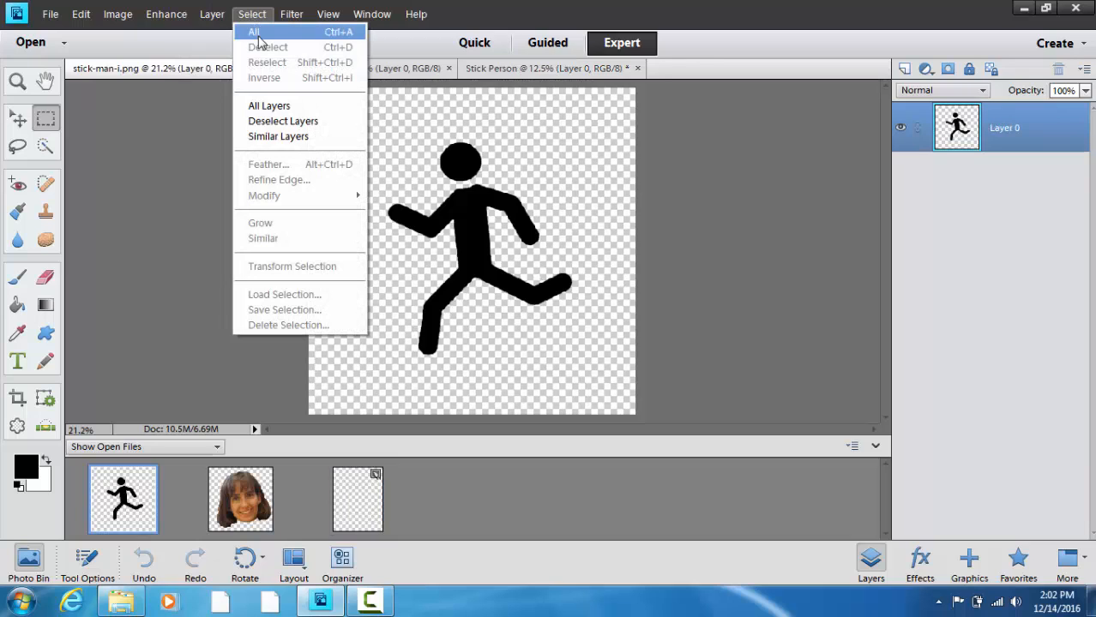
mouse_move(343, 41)
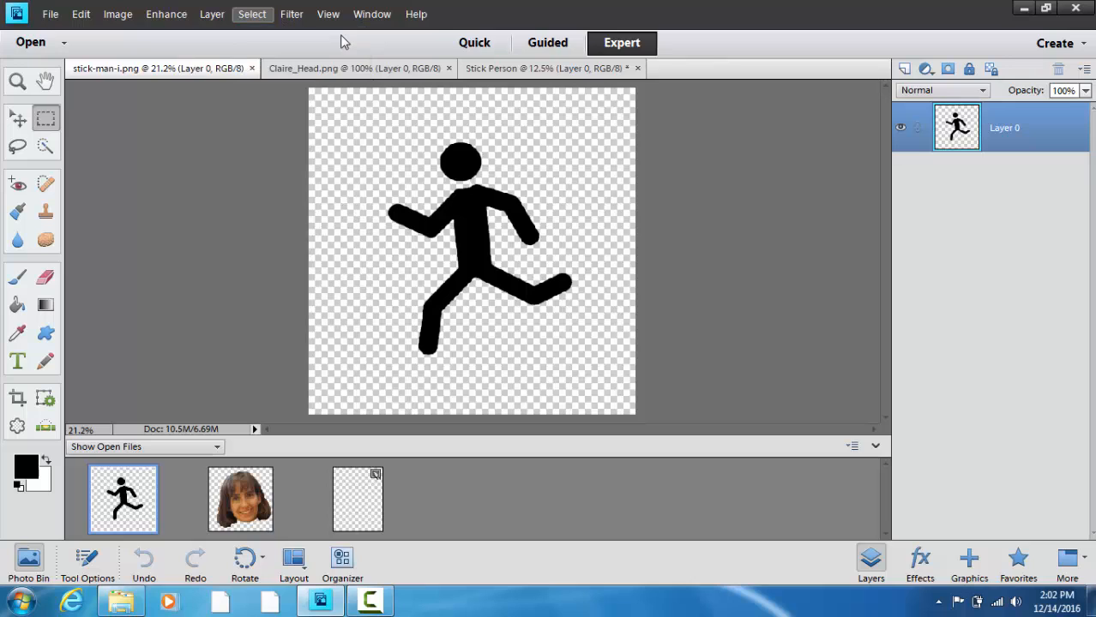
mouse_move(81, 14)
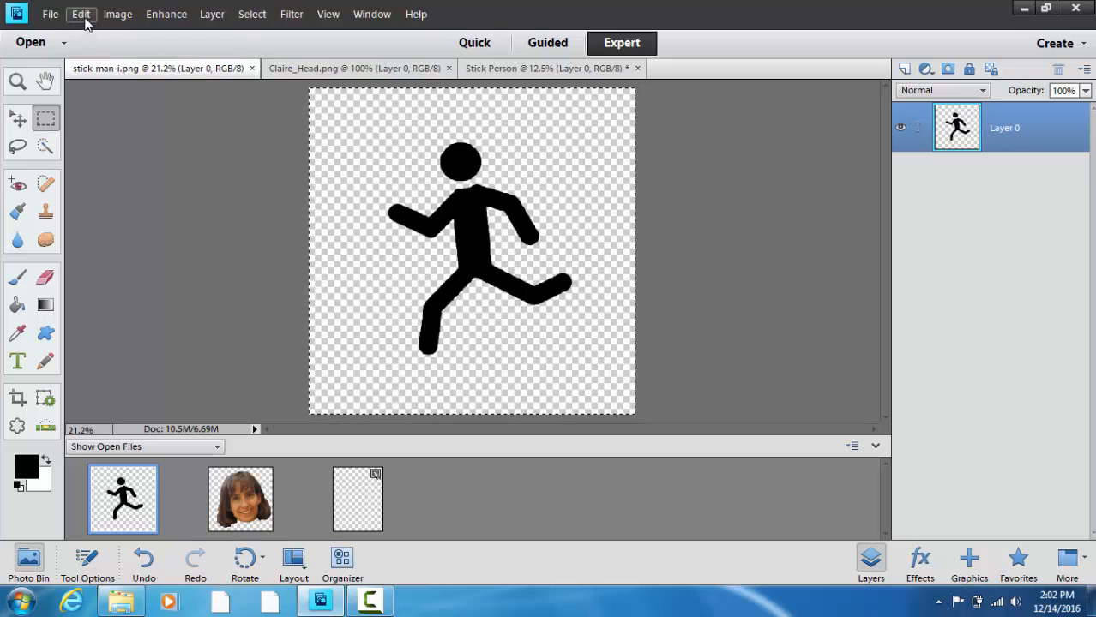
click(81, 14)
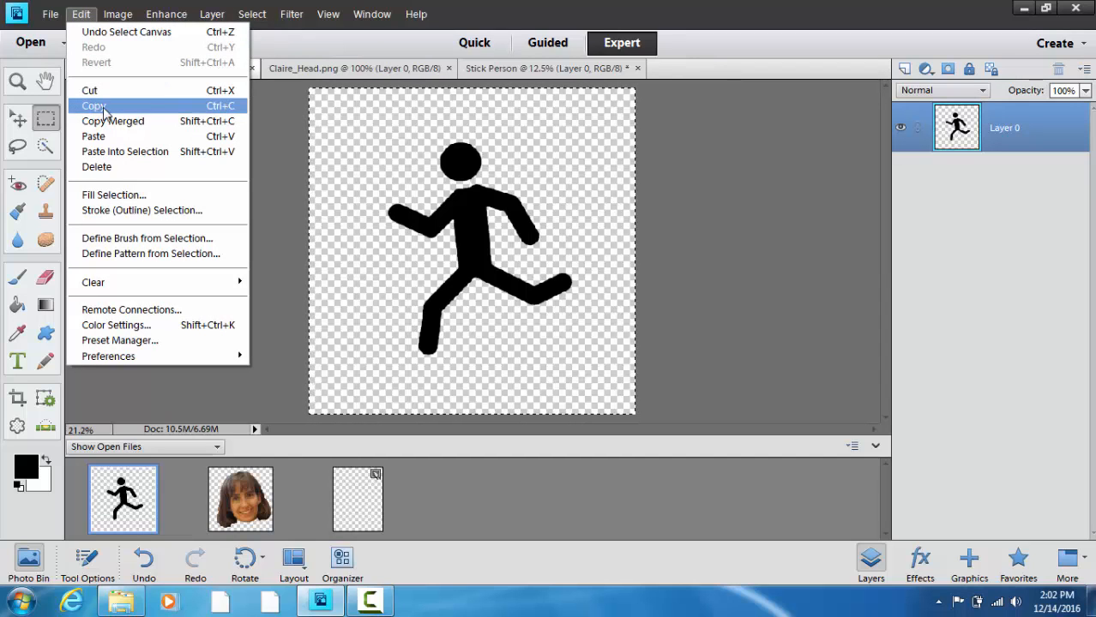
mouse_move(226, 117)
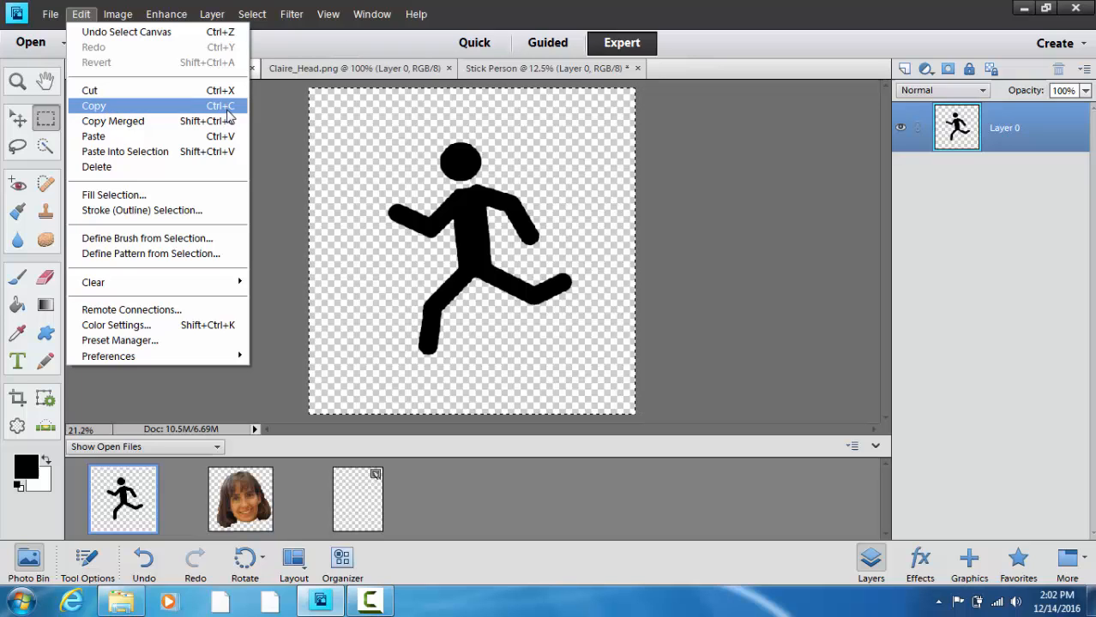
click(92, 107)
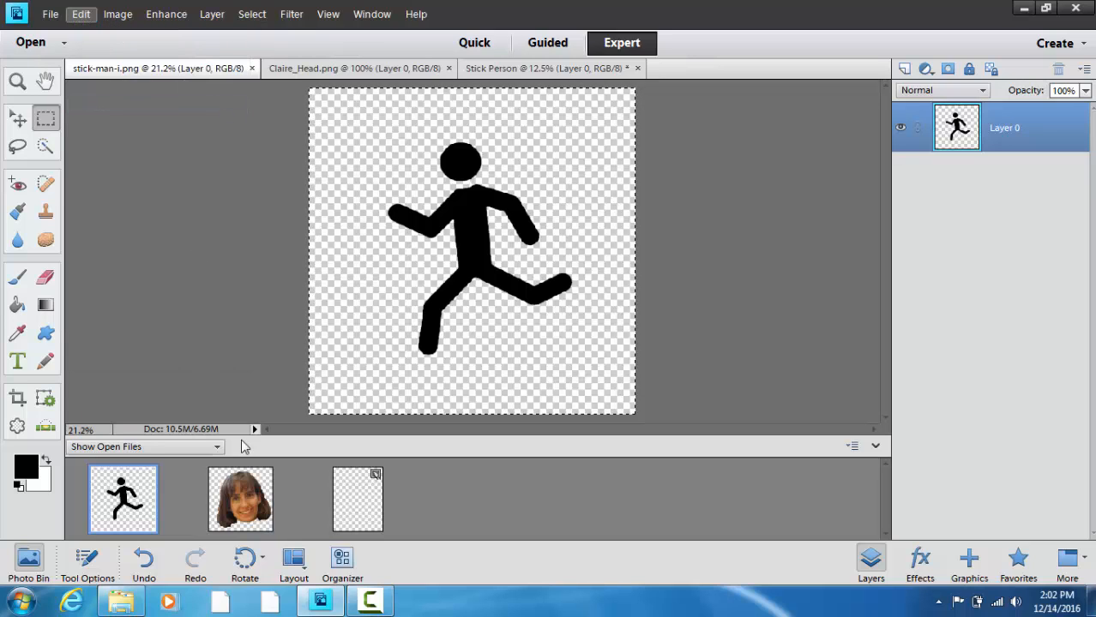
mouse_move(360, 511)
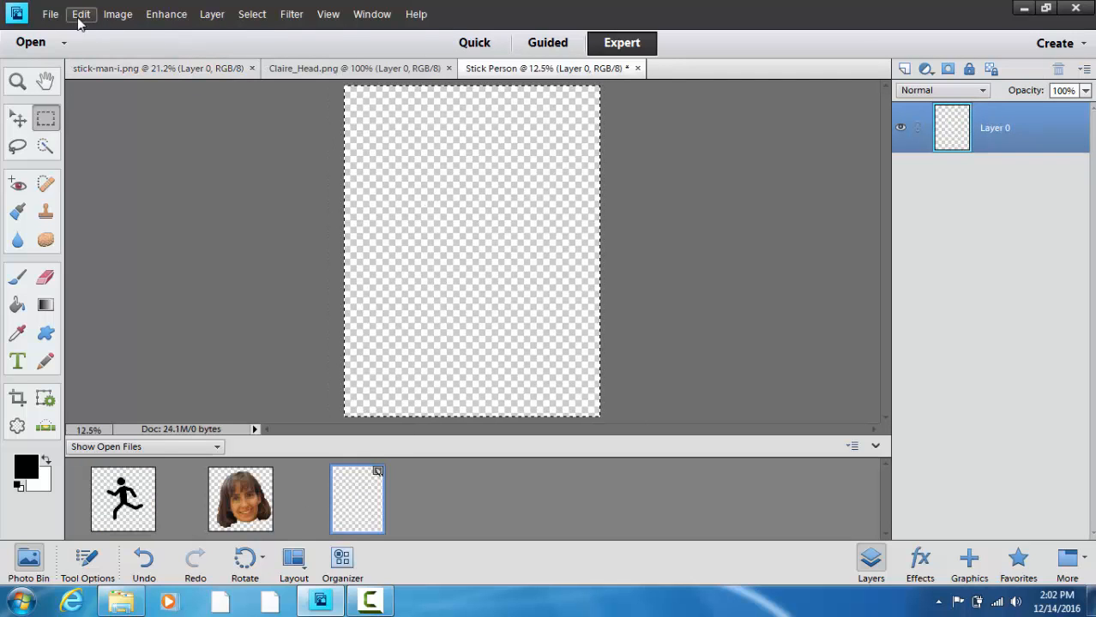
Paste the stick figure into Stick Person, then bring the Claire_Head photo back into view
click(80, 13)
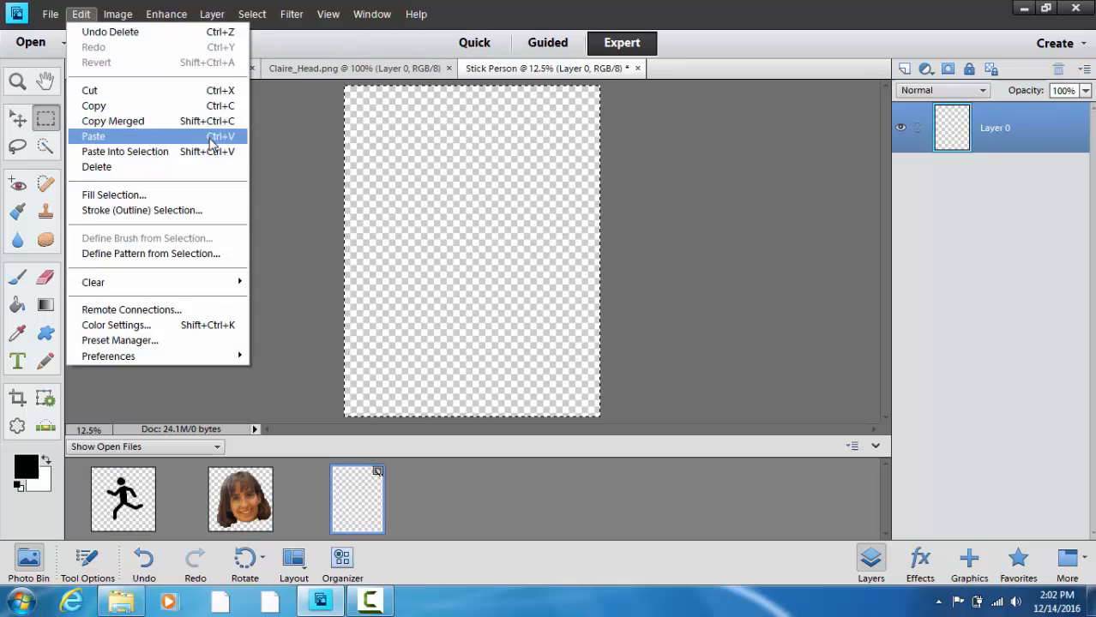
mouse_move(226, 145)
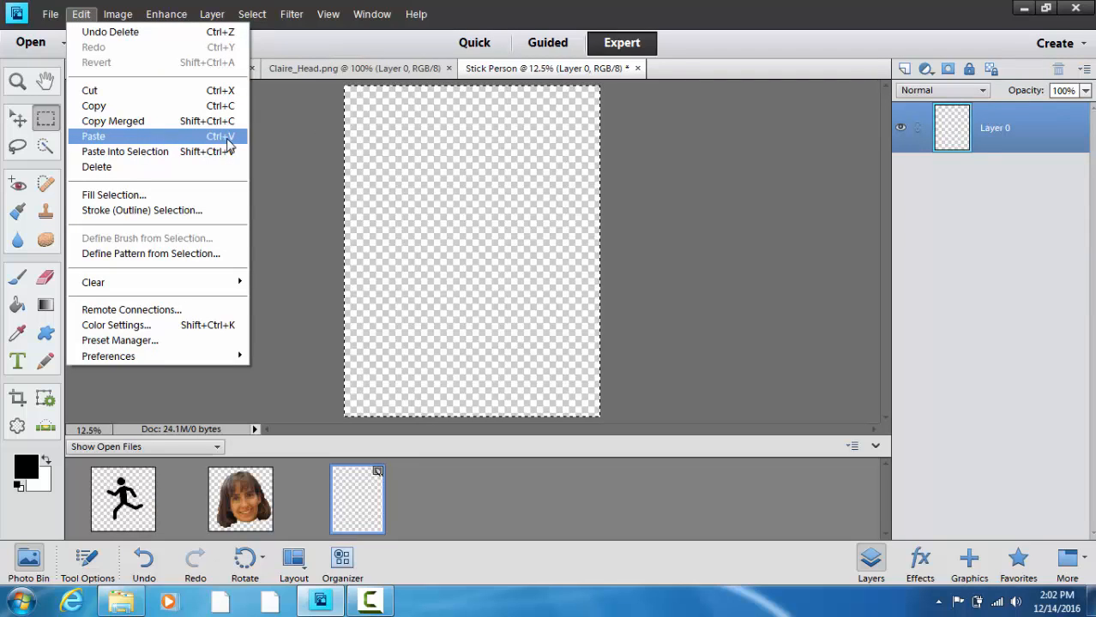
click(93, 137)
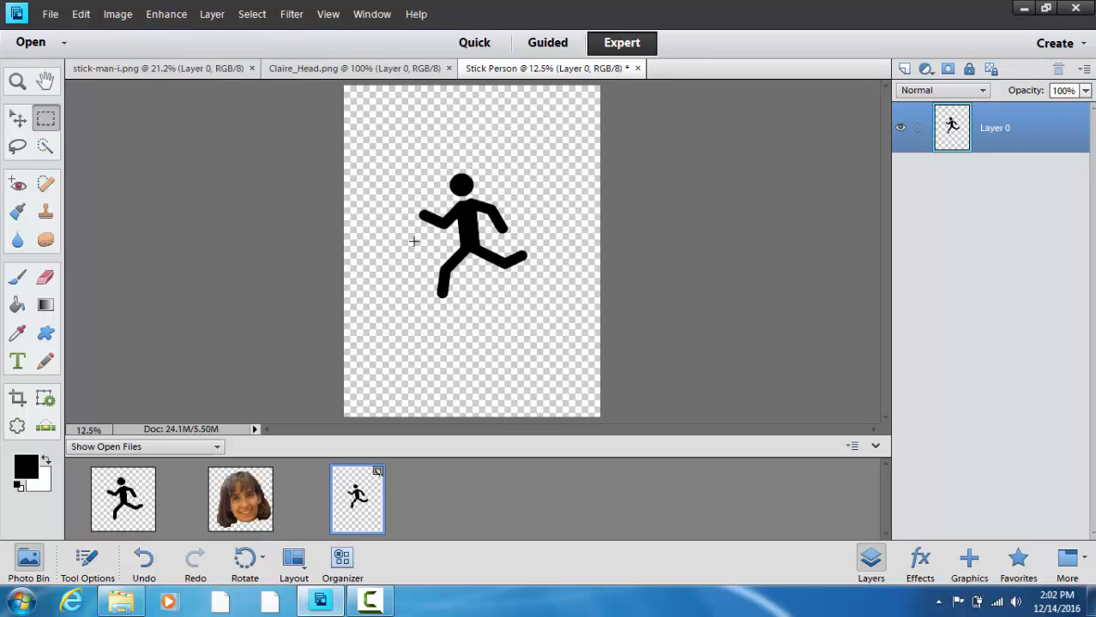
mouse_move(435, 275)
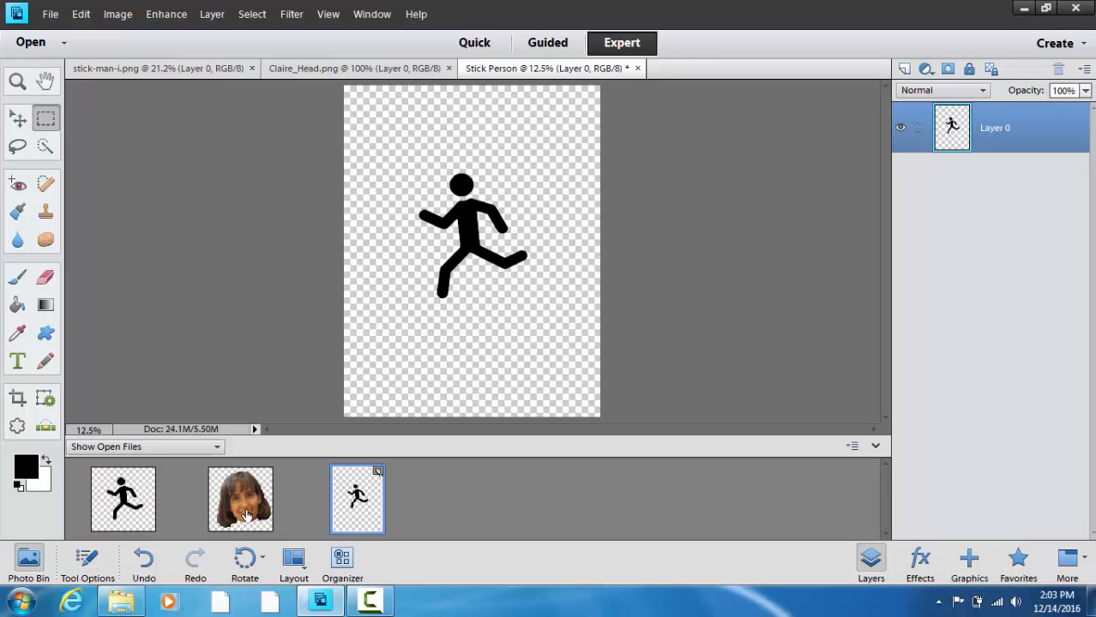
click(240, 499)
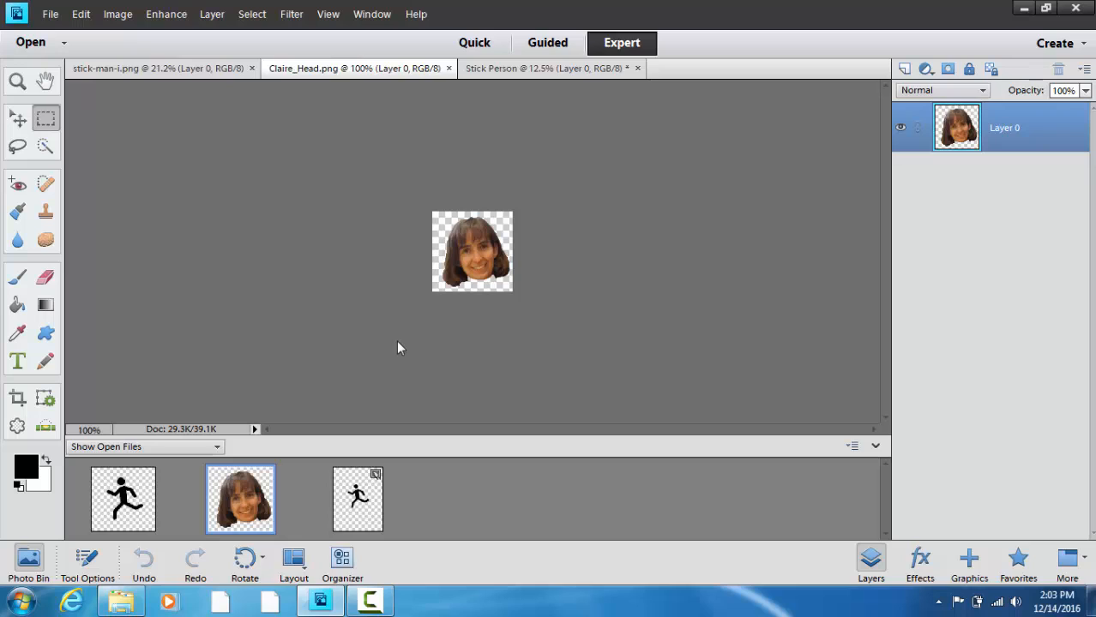
mouse_move(480, 264)
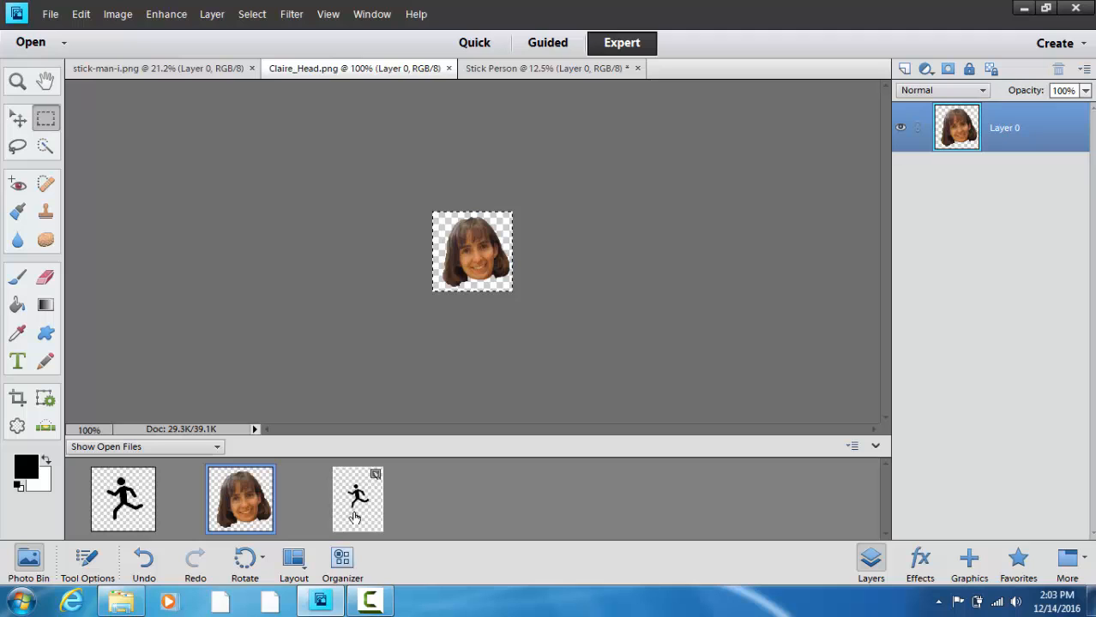
mouse_move(353, 518)
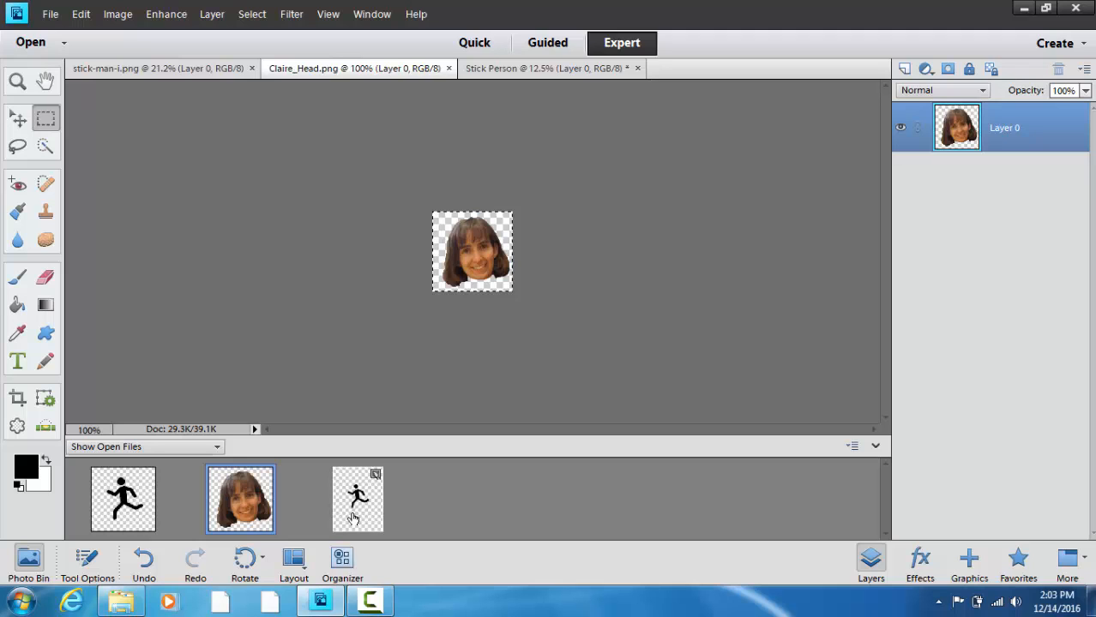
Return to the Stick Person document ready to receive the head photo as Layer 1
click(357, 497)
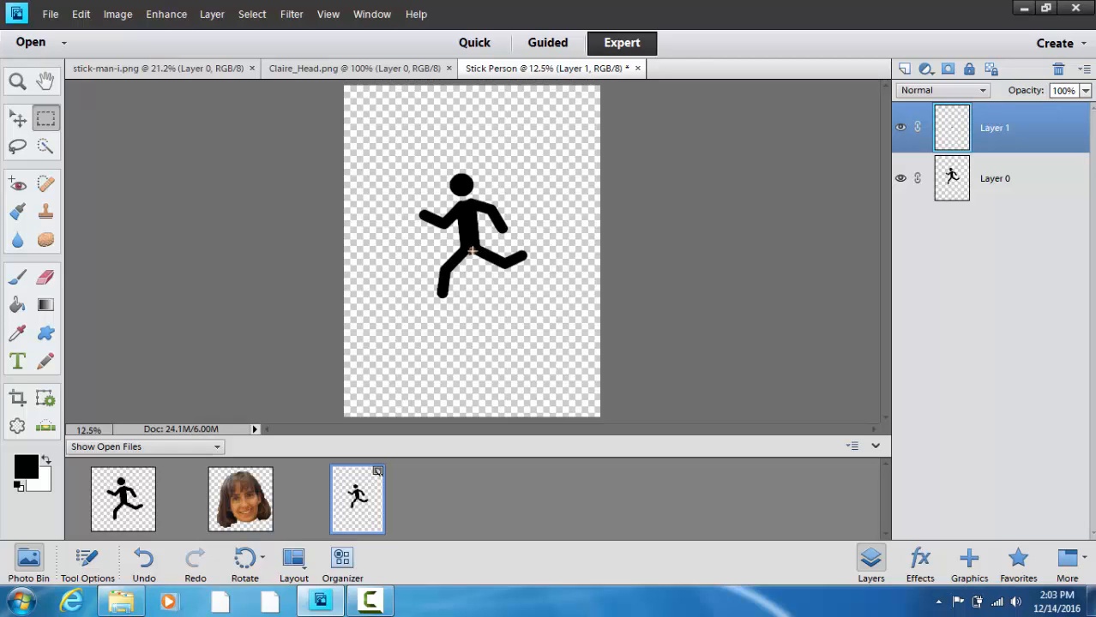
mouse_move(118, 305)
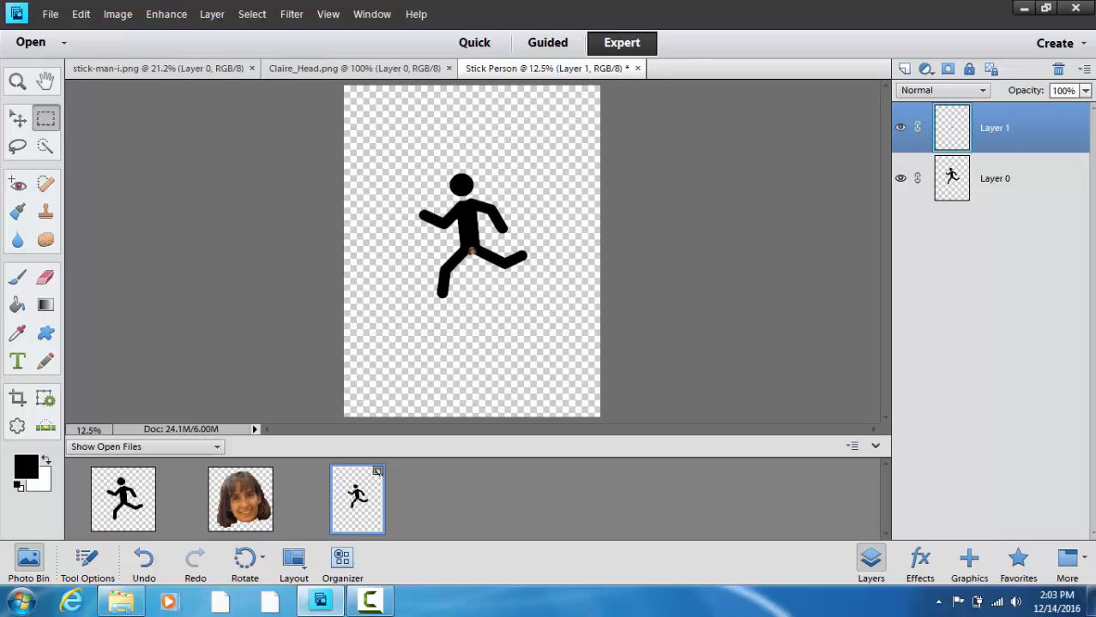
Zoom in on the small pasted head and drag it toward the figure
click(17, 81)
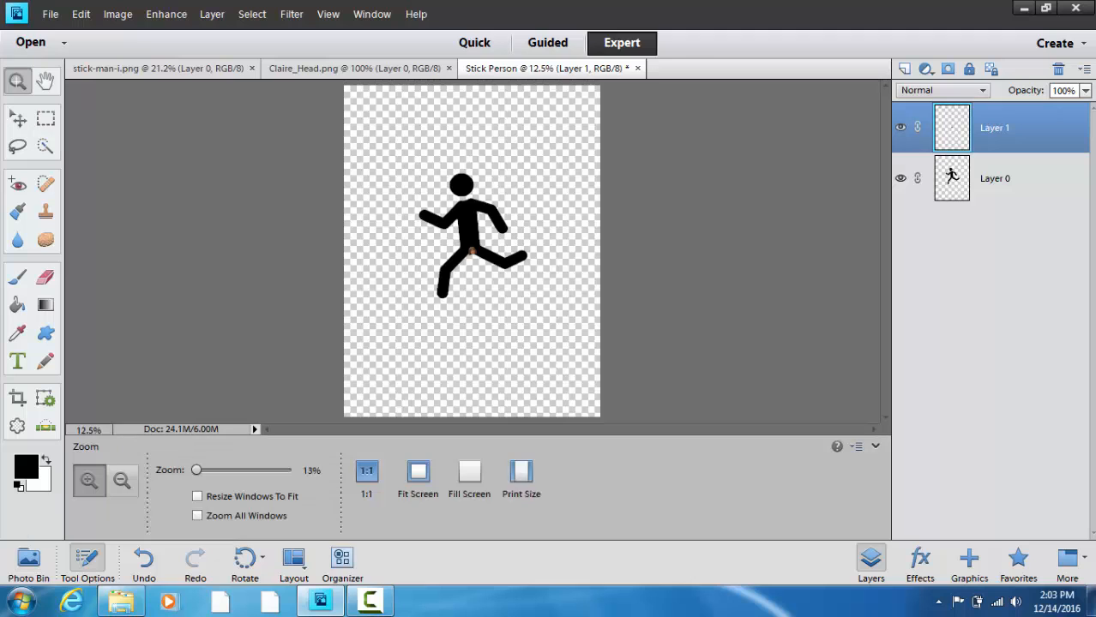
mouse_move(473, 257)
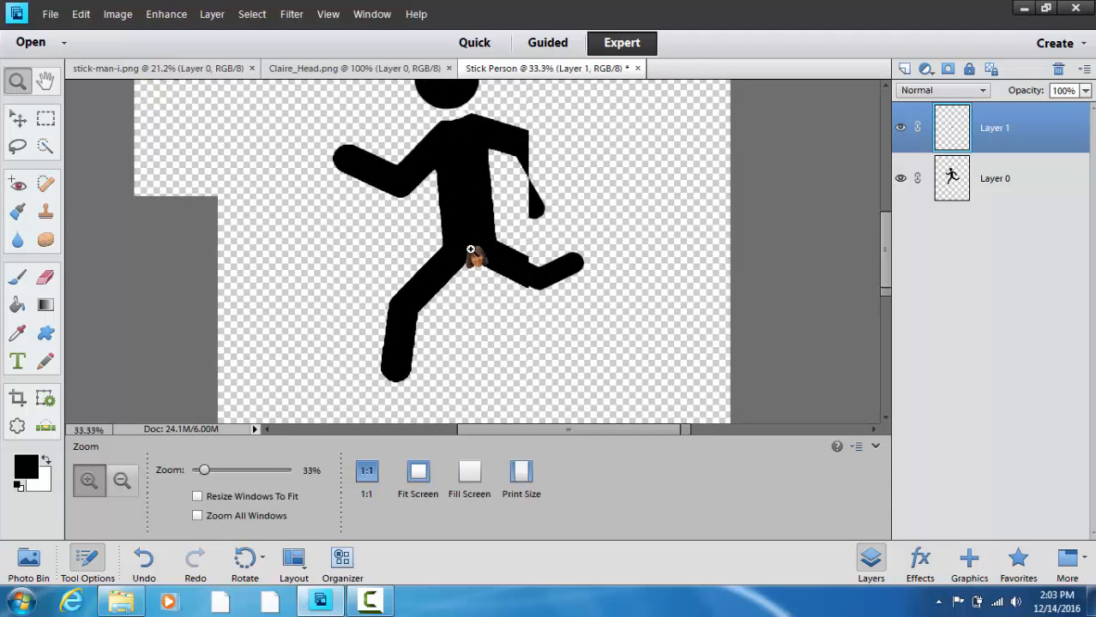
click(17, 119)
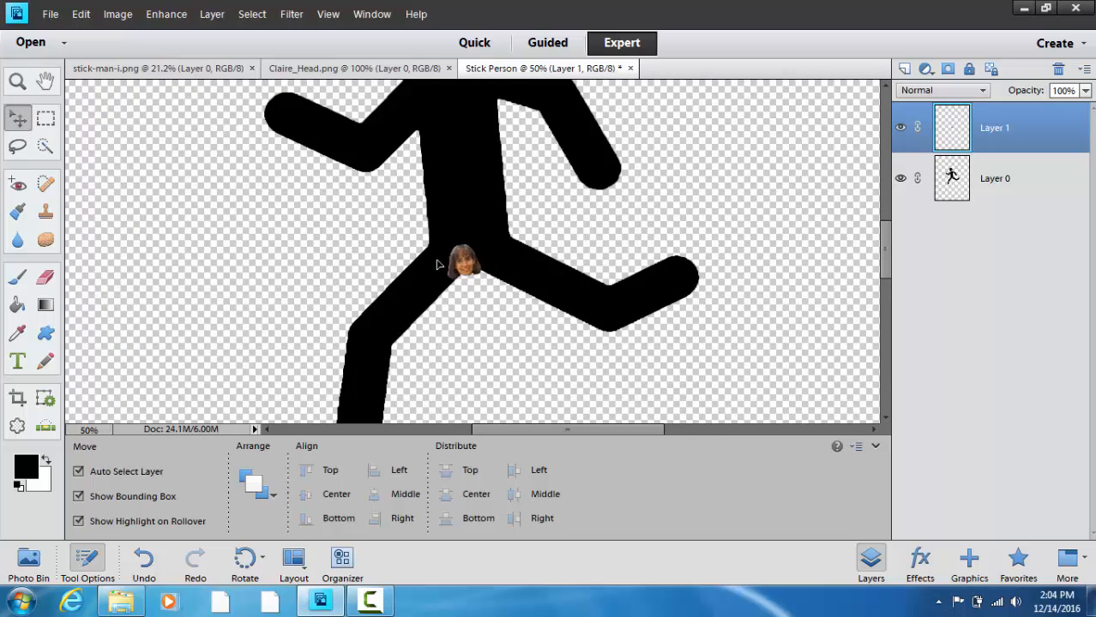
drag(463, 266, 266, 203)
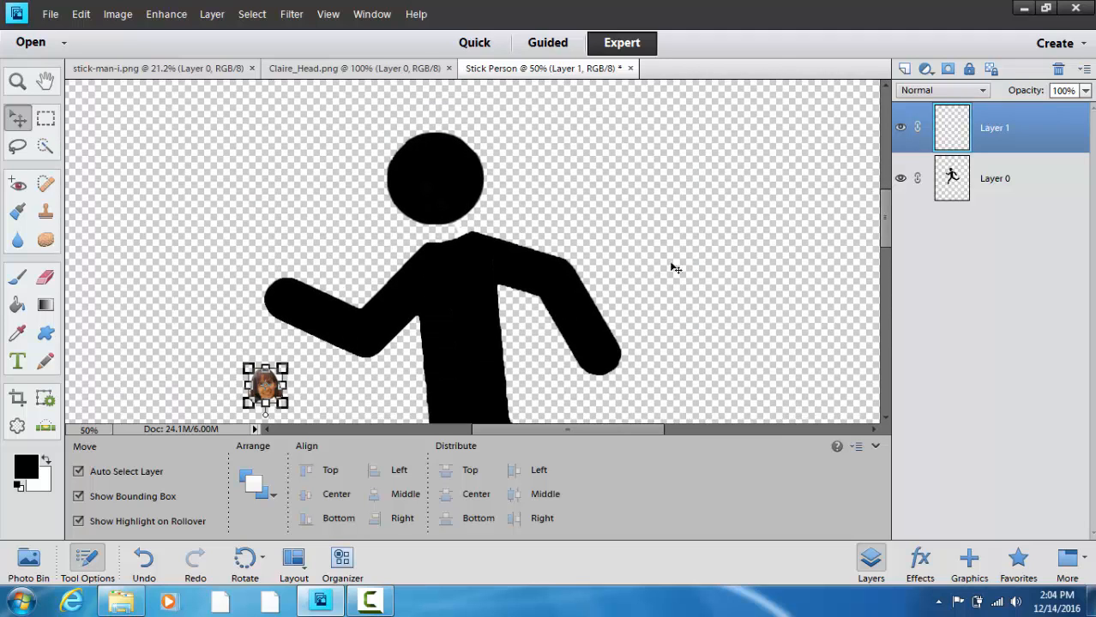
Scale Claire's head onto the figure's neck, tilt it slightly and commit the transform
drag(266, 387, 386, 216)
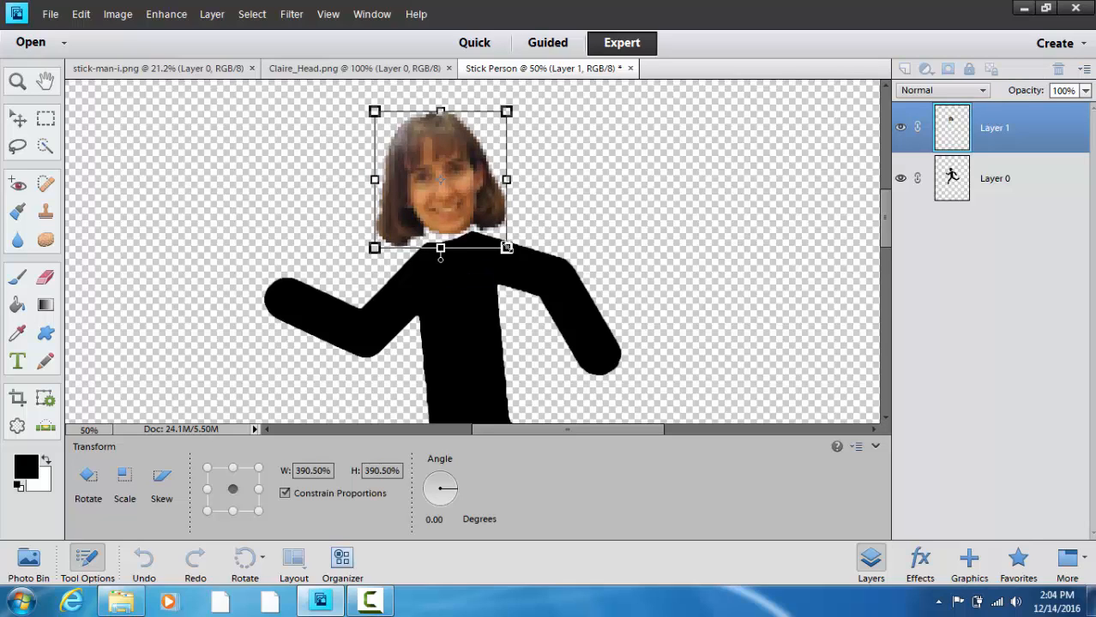
mouse_move(440, 249)
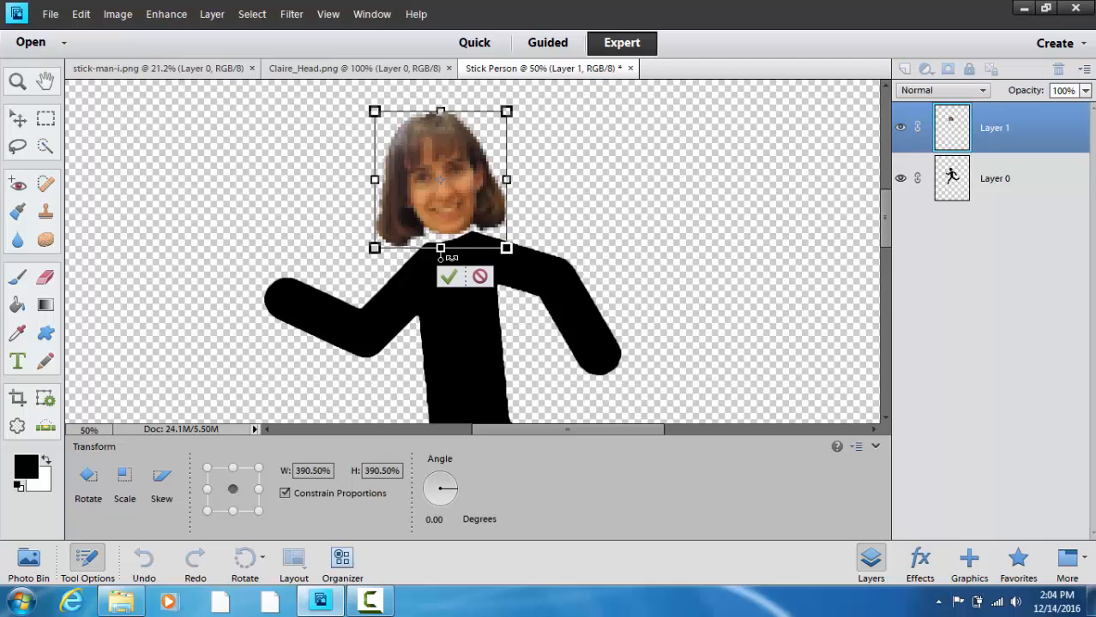
drag(506, 110, 501, 105)
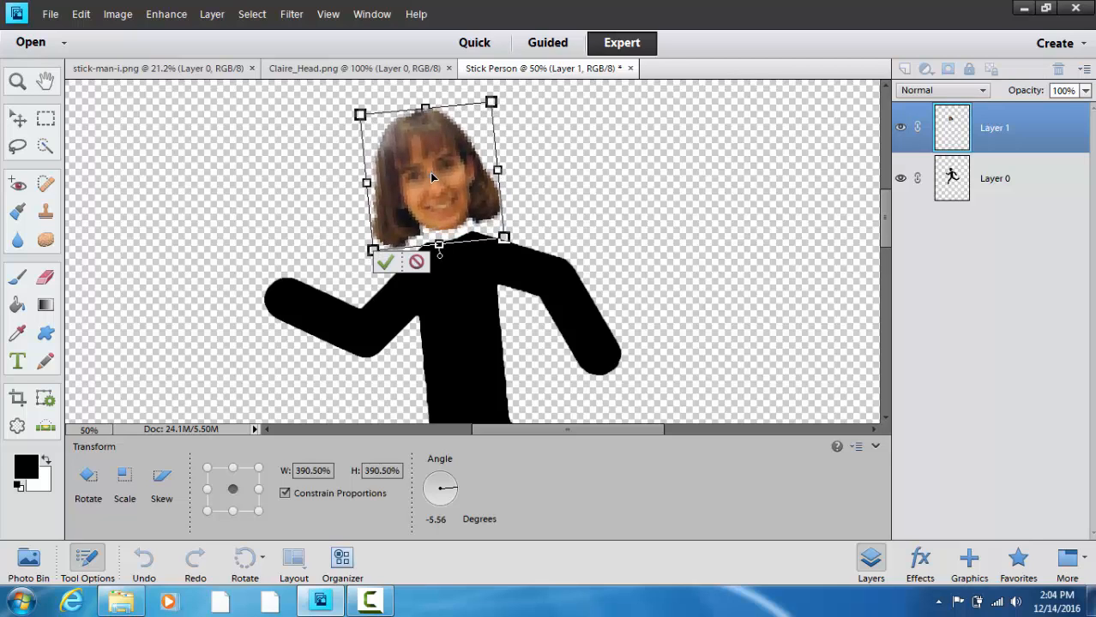
mouse_move(403, 264)
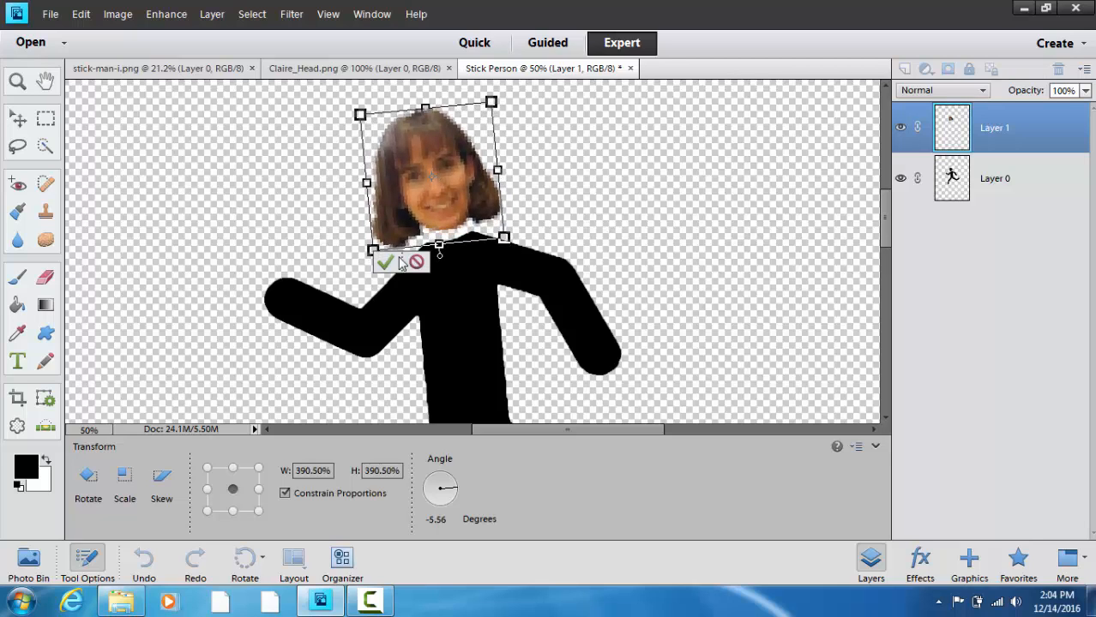
click(384, 260)
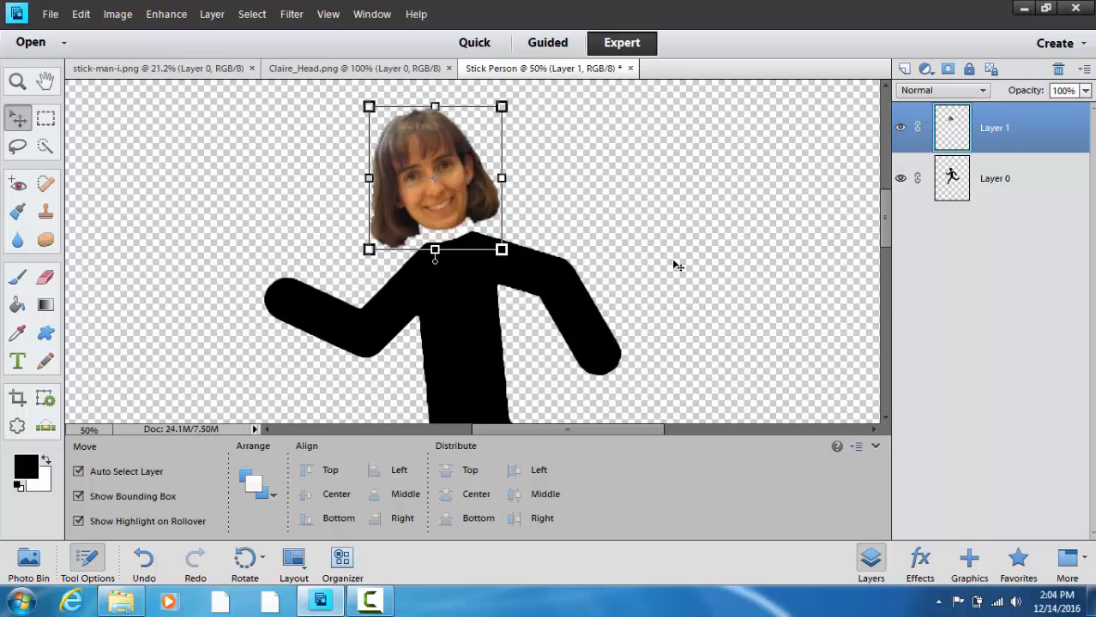
mouse_move(68, 103)
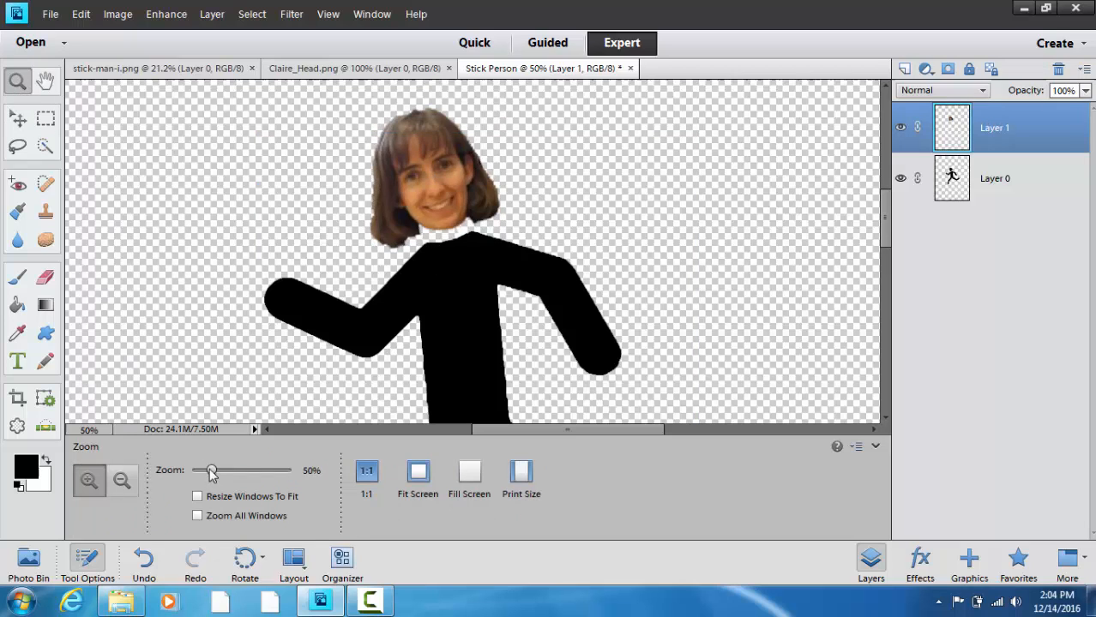
Fit the whole Stick Person composition on screen
click(418, 471)
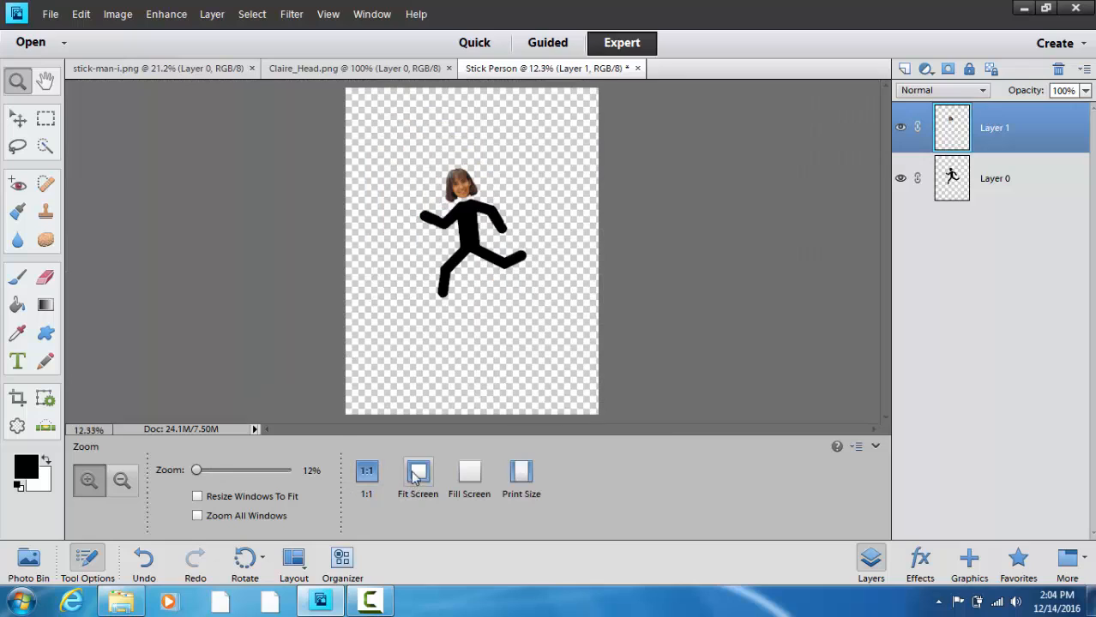
mouse_move(467, 306)
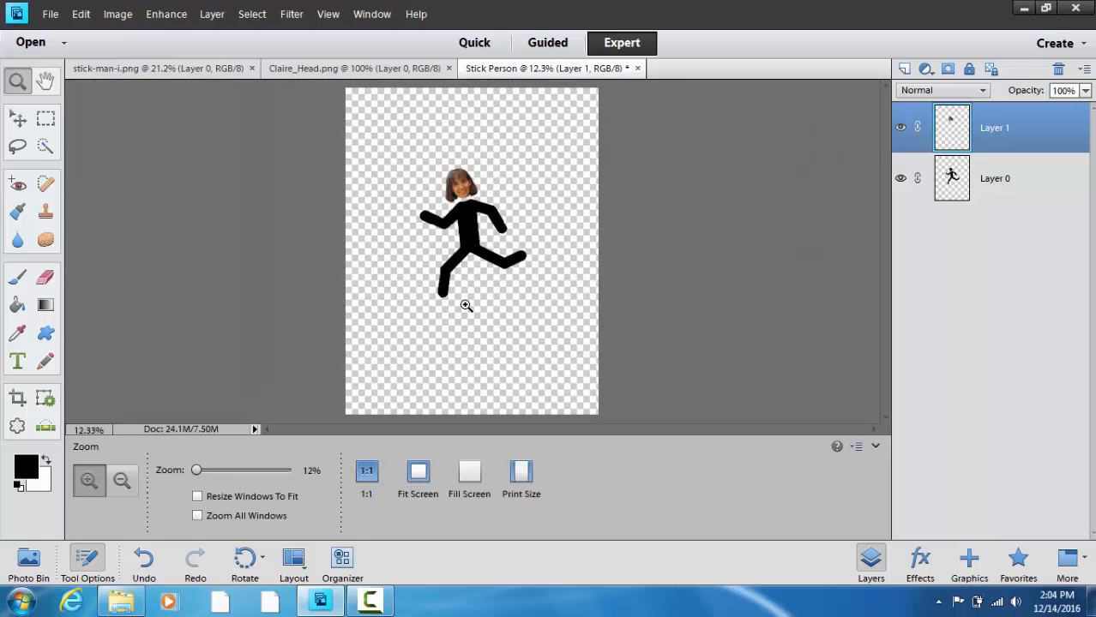
mouse_move(566, 339)
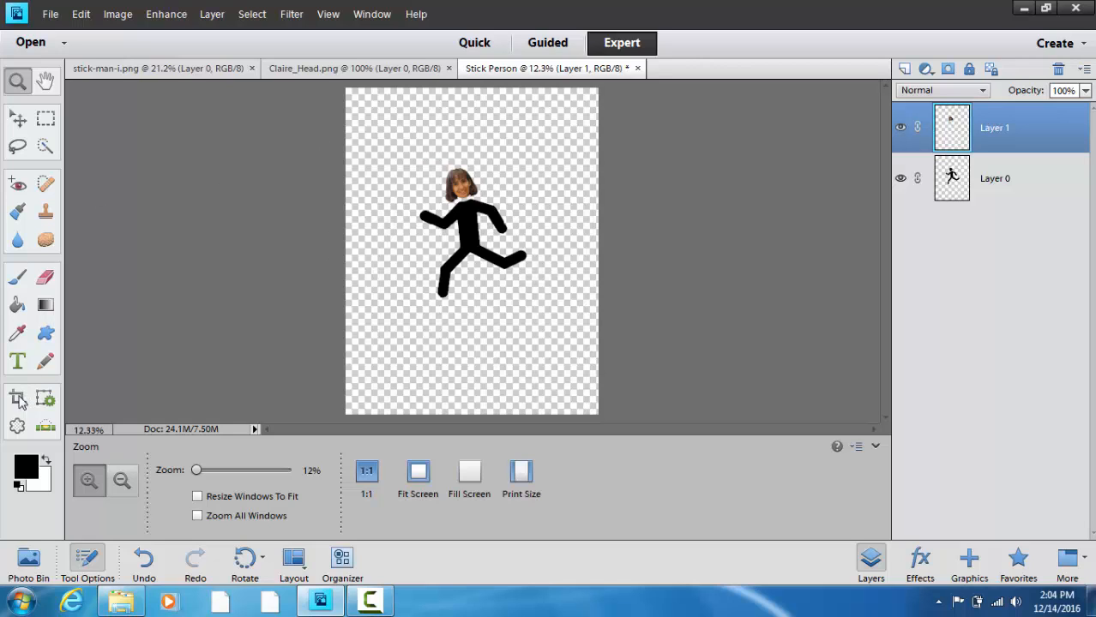
Crop the canvas to a tight box around the running stick figure and its photo head
click(17, 397)
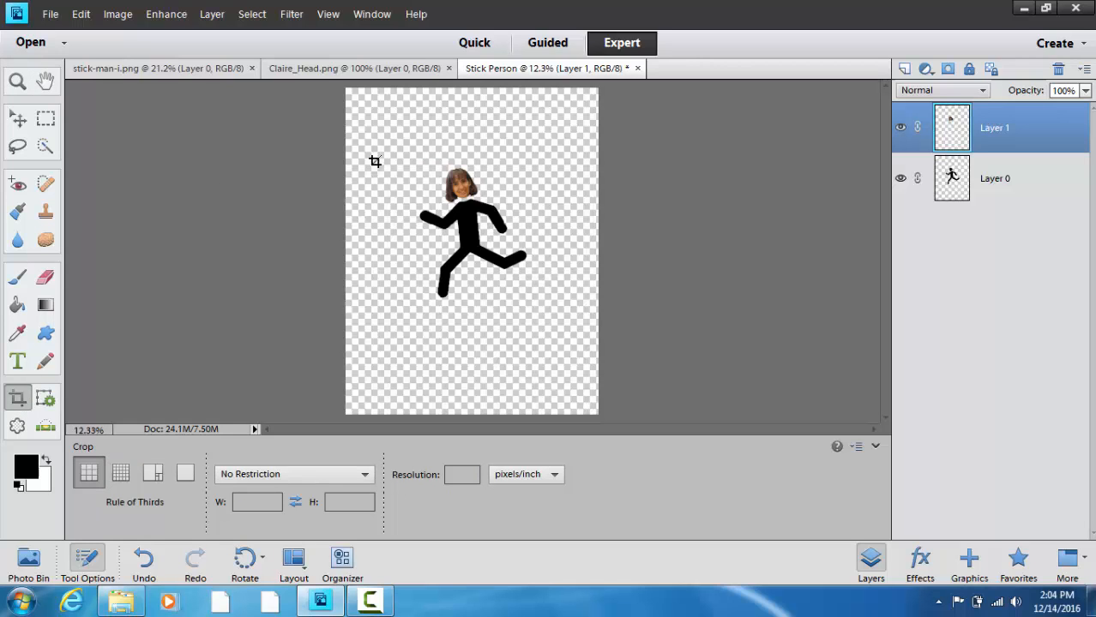
drag(392, 144, 540, 308)
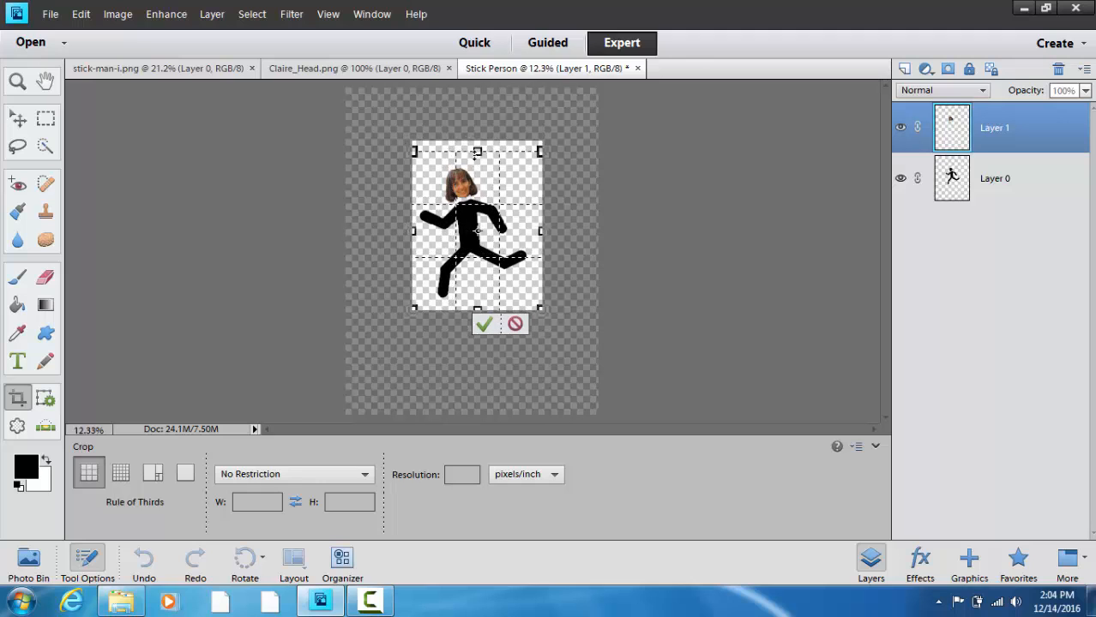
drag(477, 151, 477, 163)
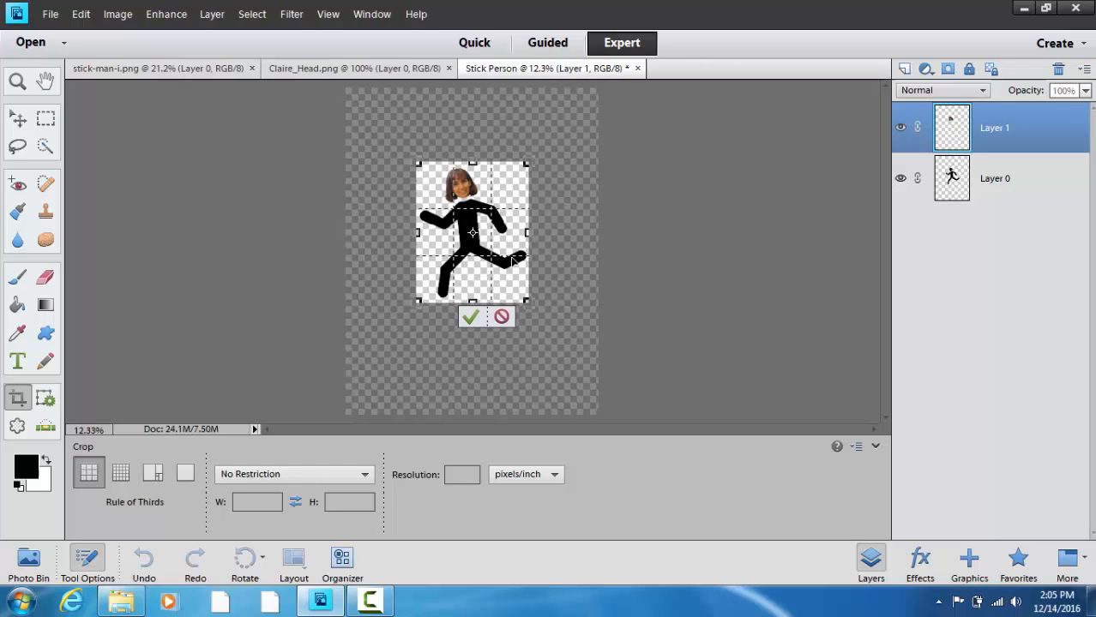
click(469, 315)
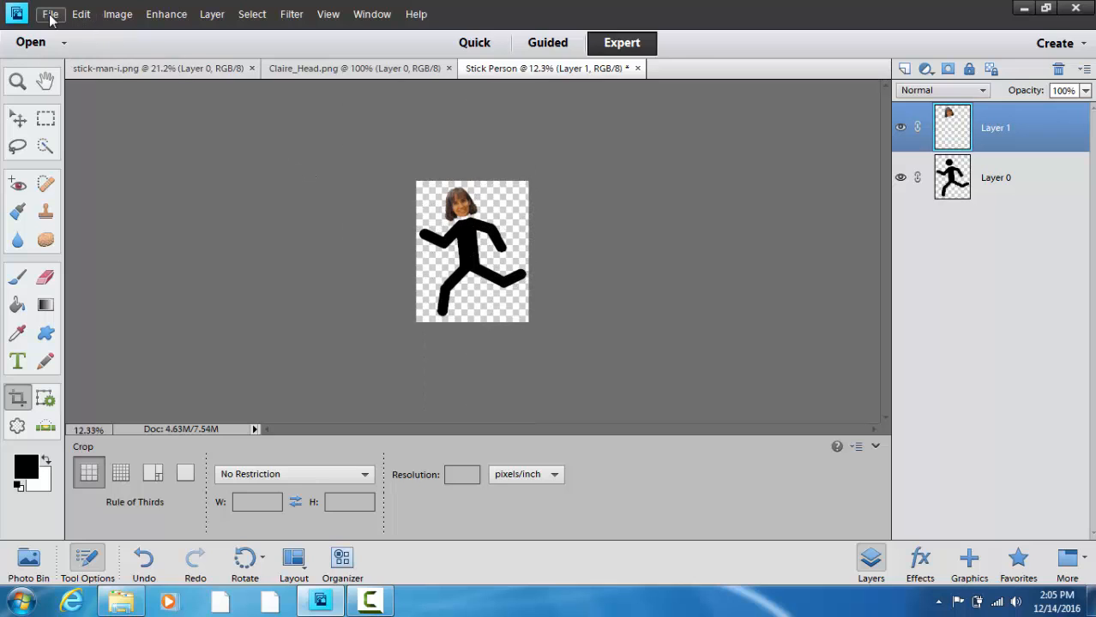
Save a PNG copy as Stick Person.png in the 00 Camtasia folder, dismissing the Organizer notice
click(50, 14)
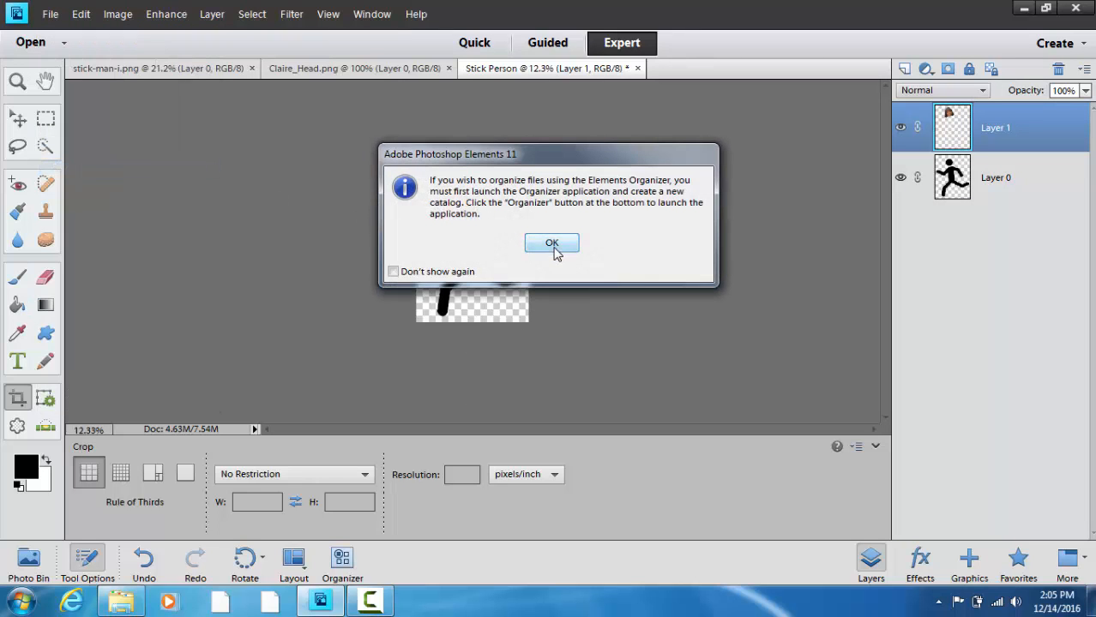
click(552, 243)
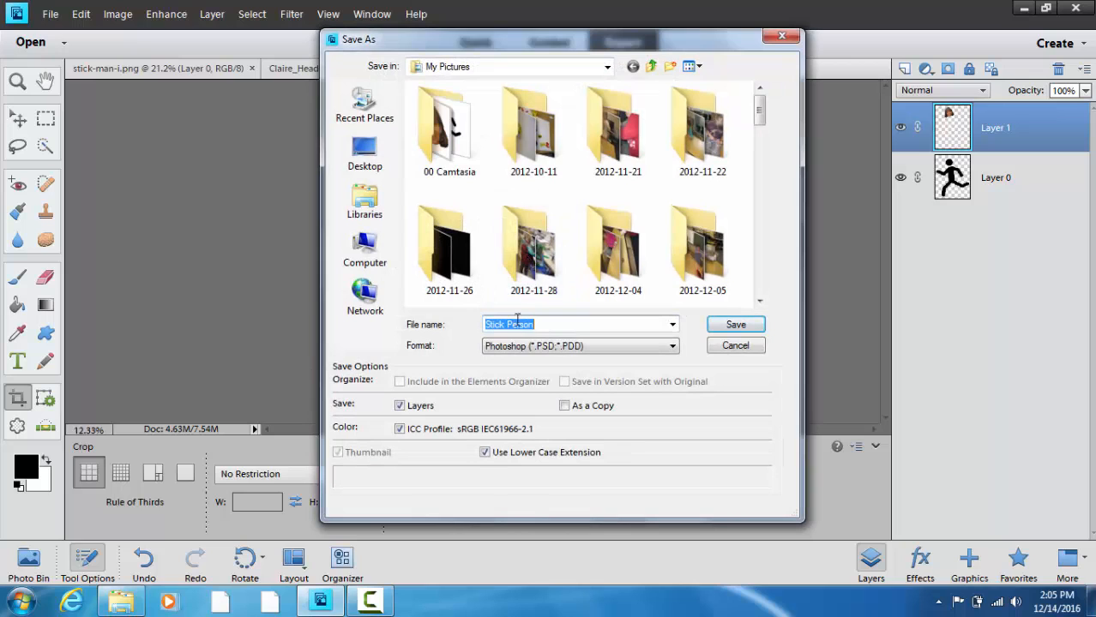
click(672, 346)
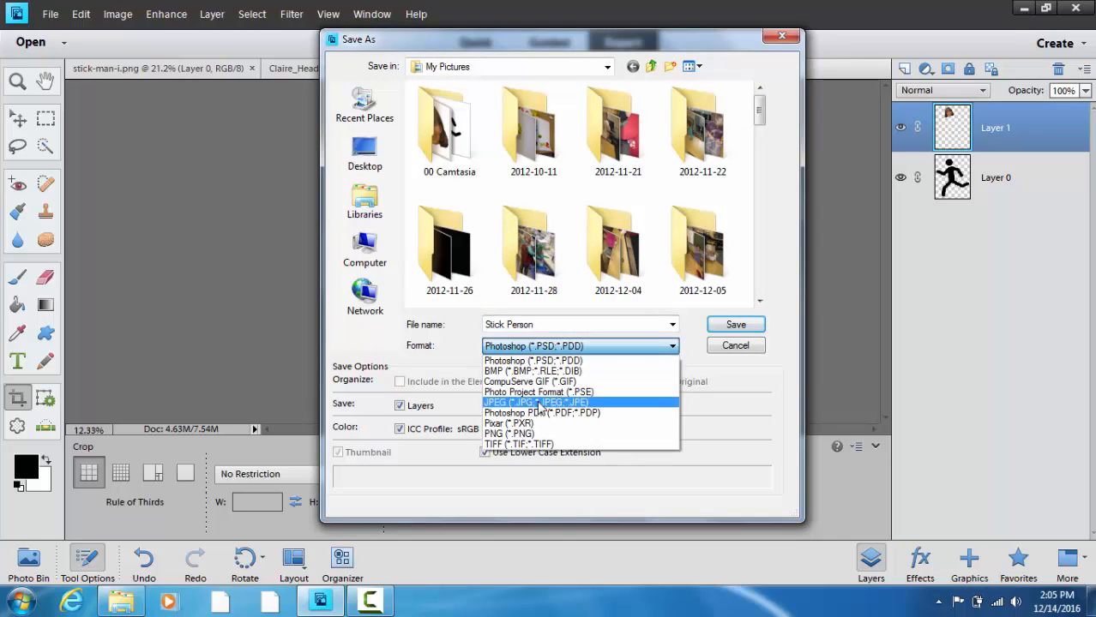
click(507, 432)
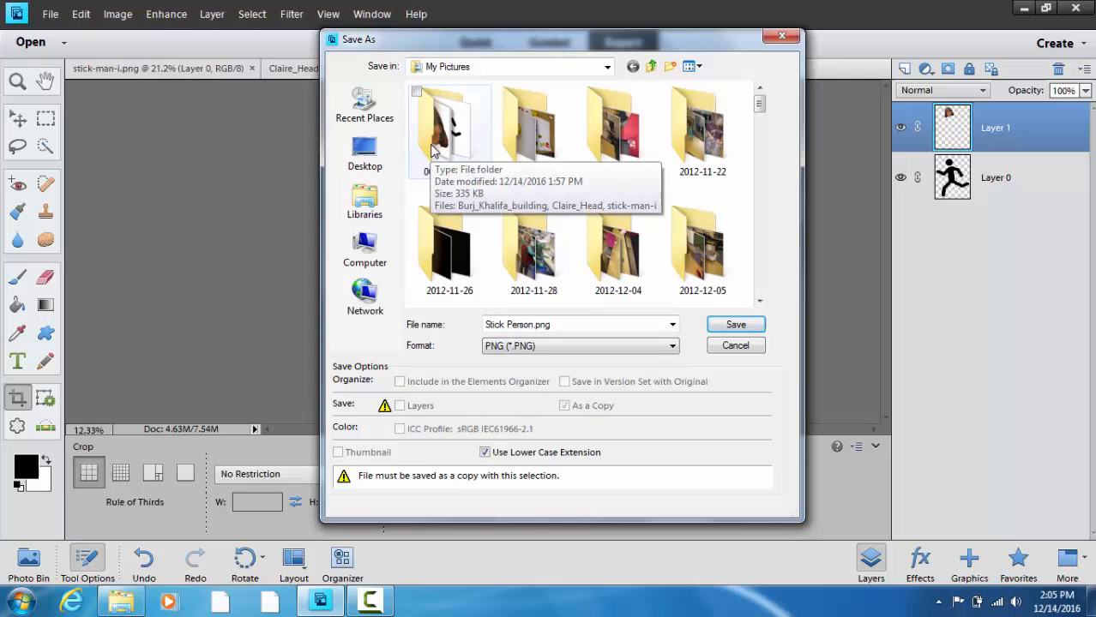
double_click(449, 123)
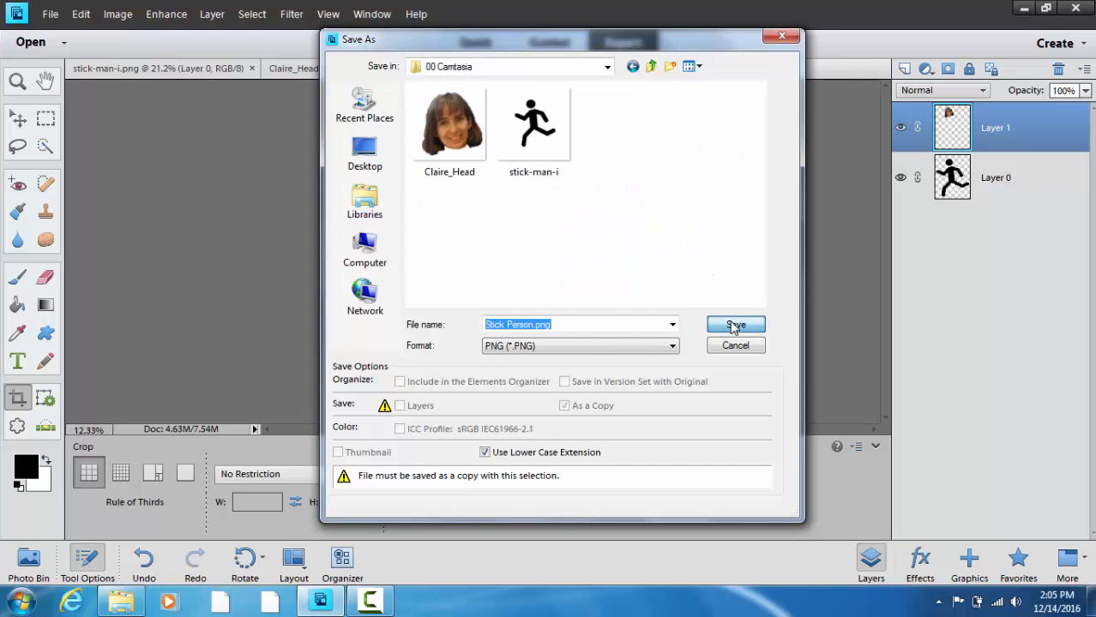
click(734, 324)
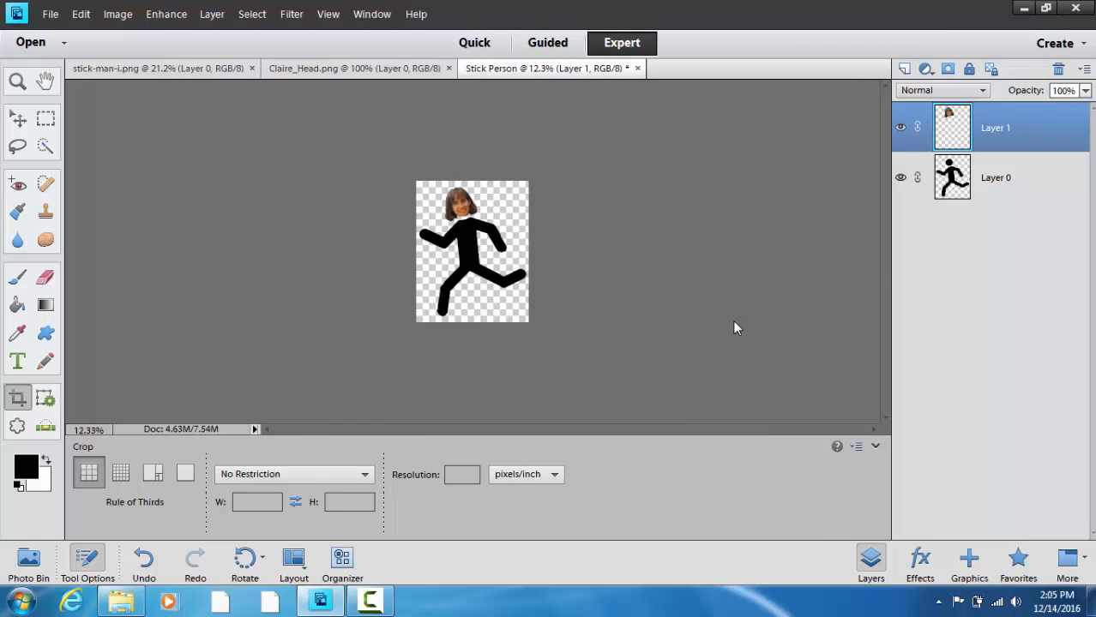
mouse_move(723, 335)
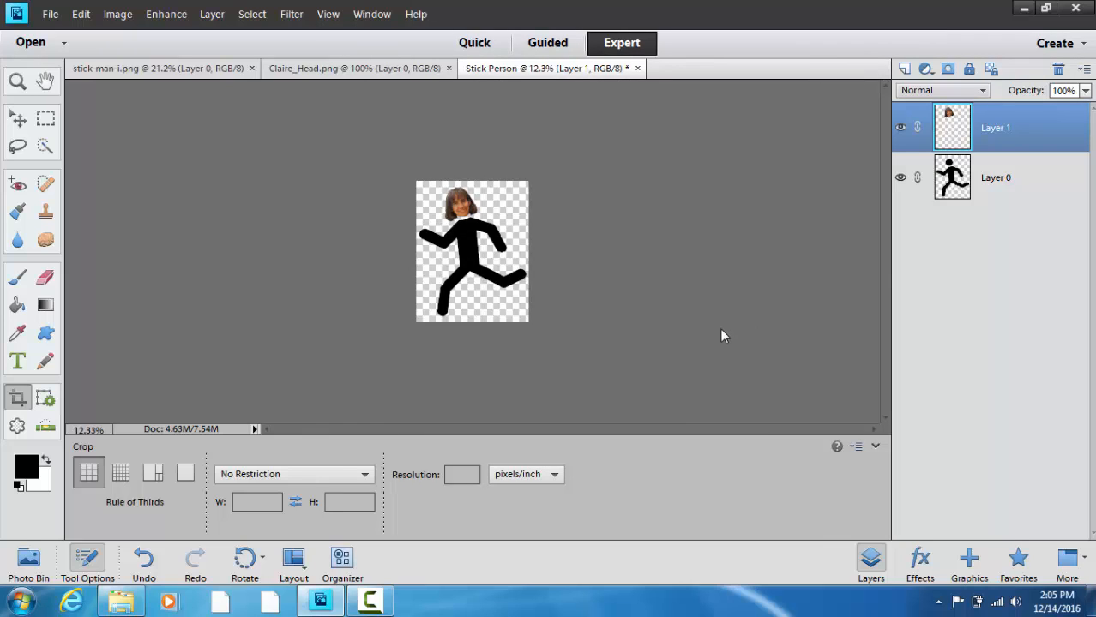